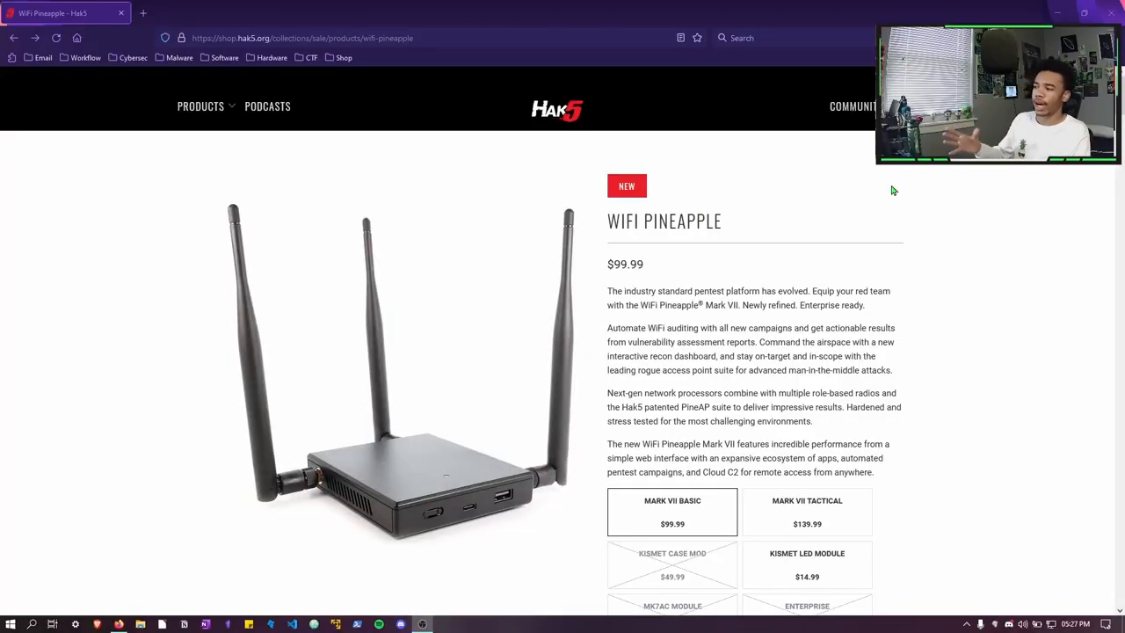
Step: Enlarge the GitHub page and scroll down to the wifi-pineapple file list
key("ctrl+plus")
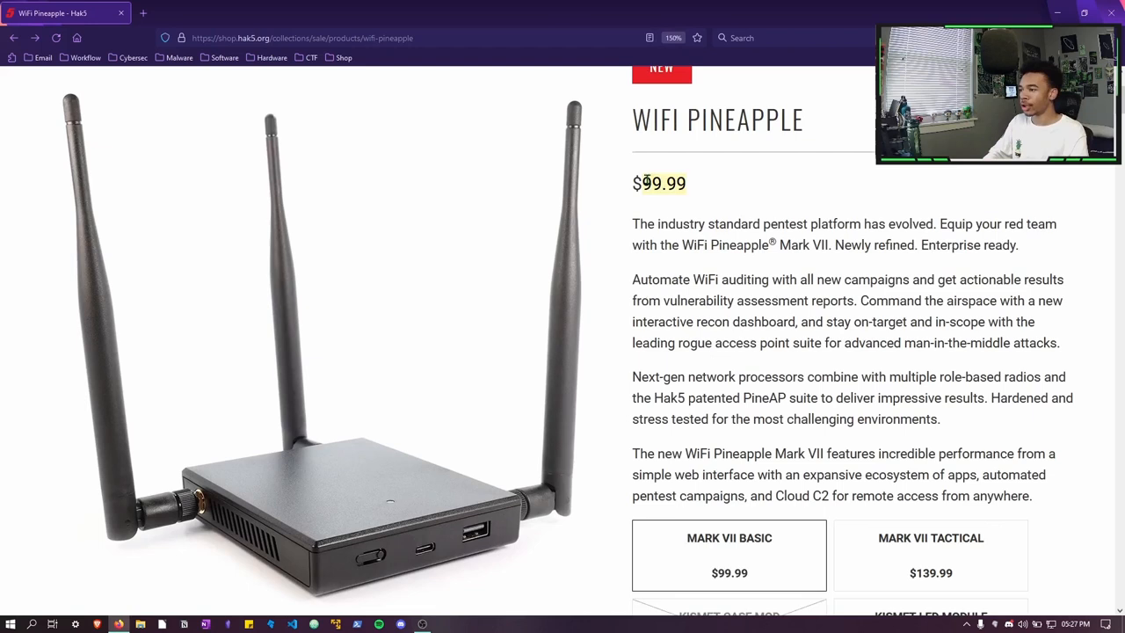
mouse_move(762, 255)
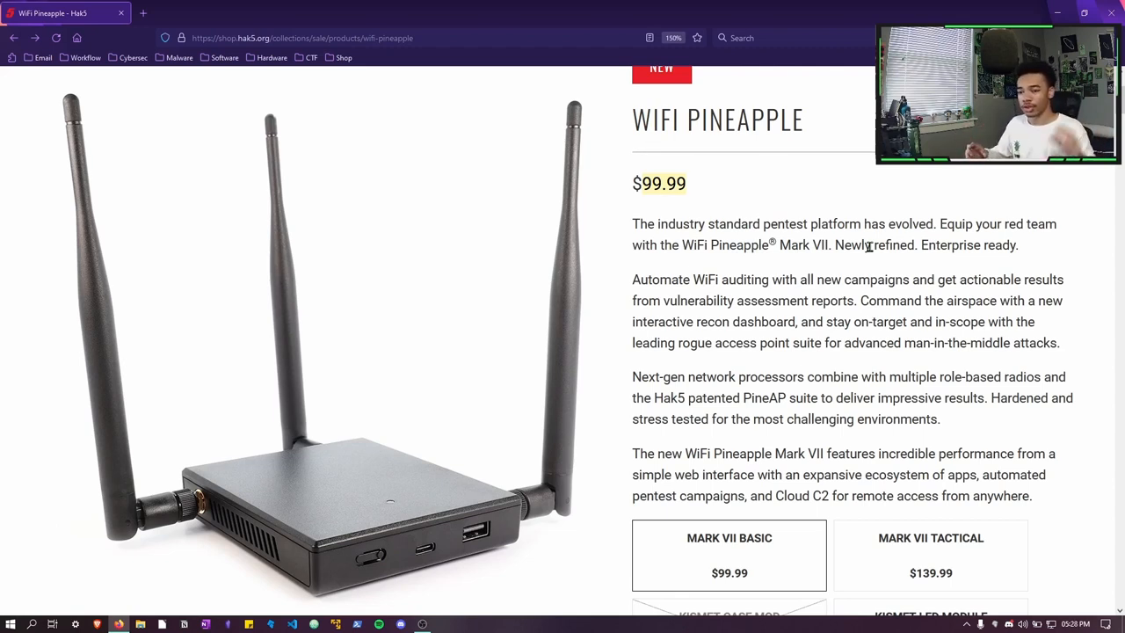
scroll("down", 3)
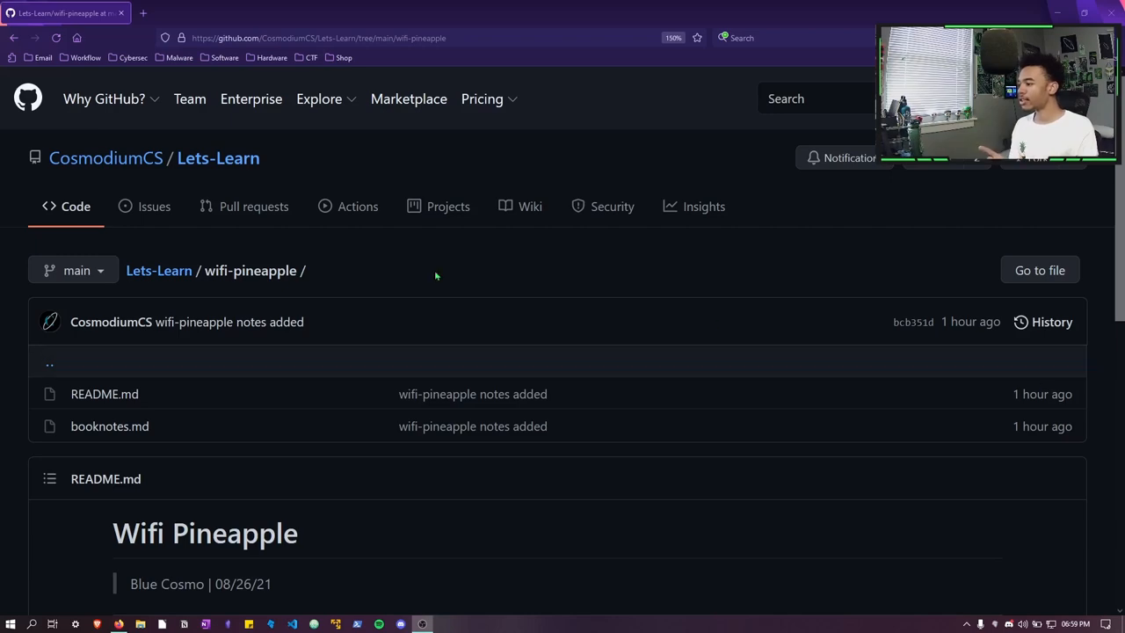
scroll("down", 3)
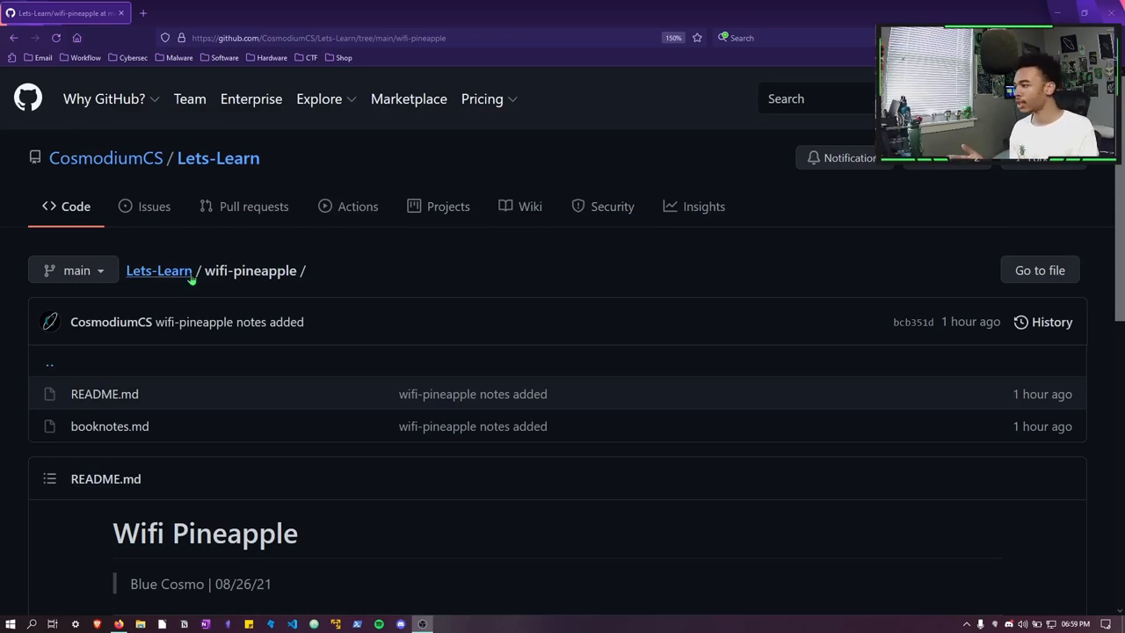
scroll("down", 3)
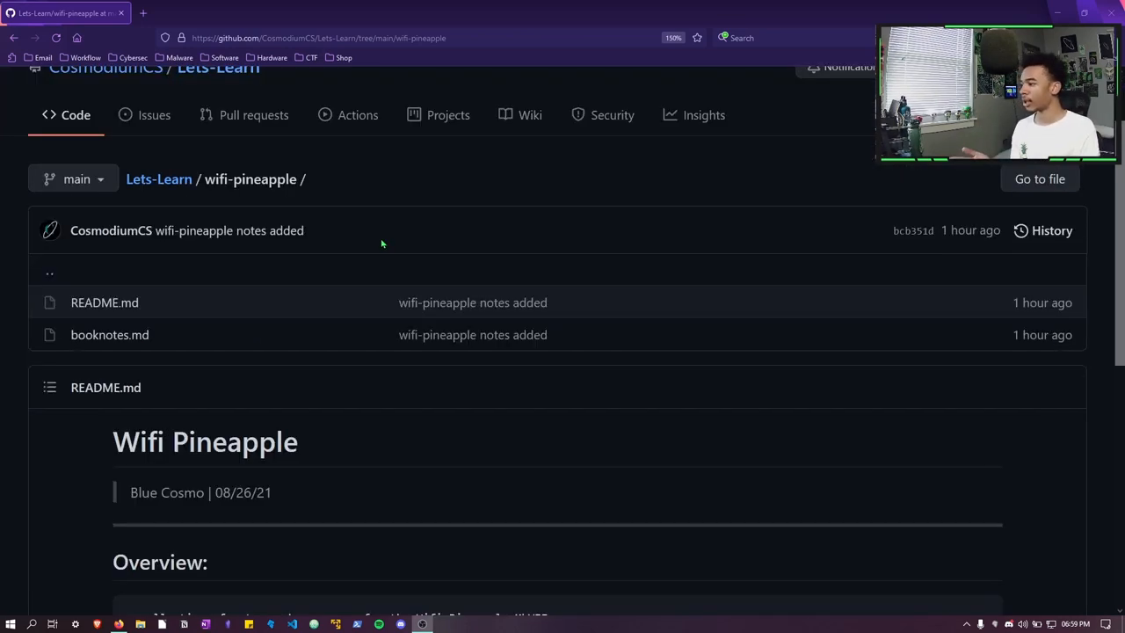
mouse_move(232, 197)
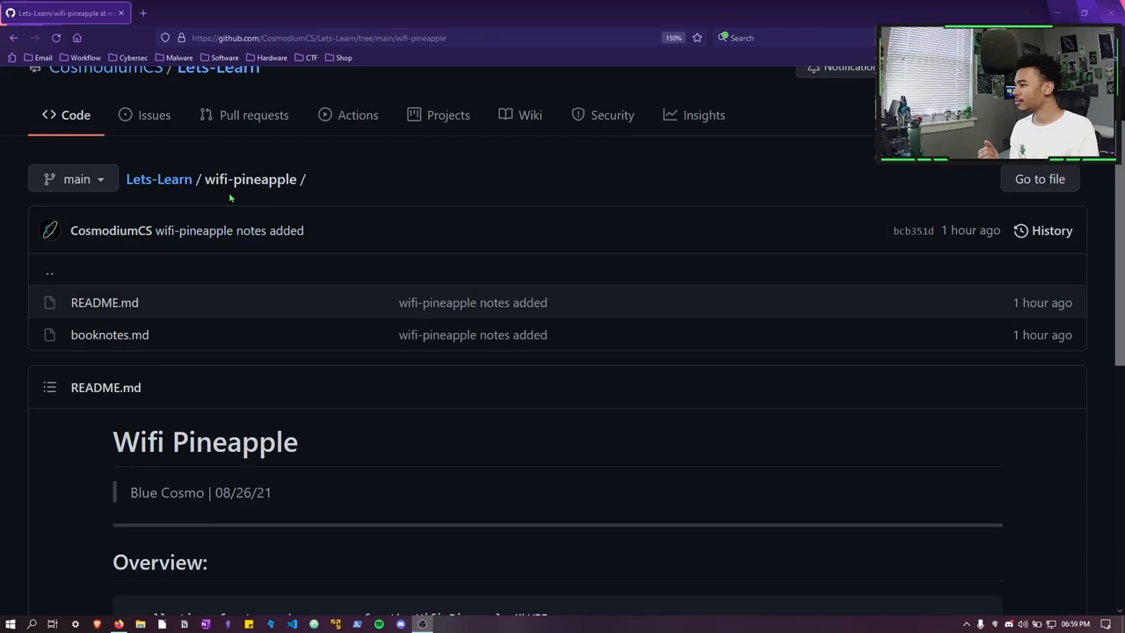
Step: Open booknotes.md and read down past 'Pineapple What?', highlighting passages along the way
left_click(109, 334)
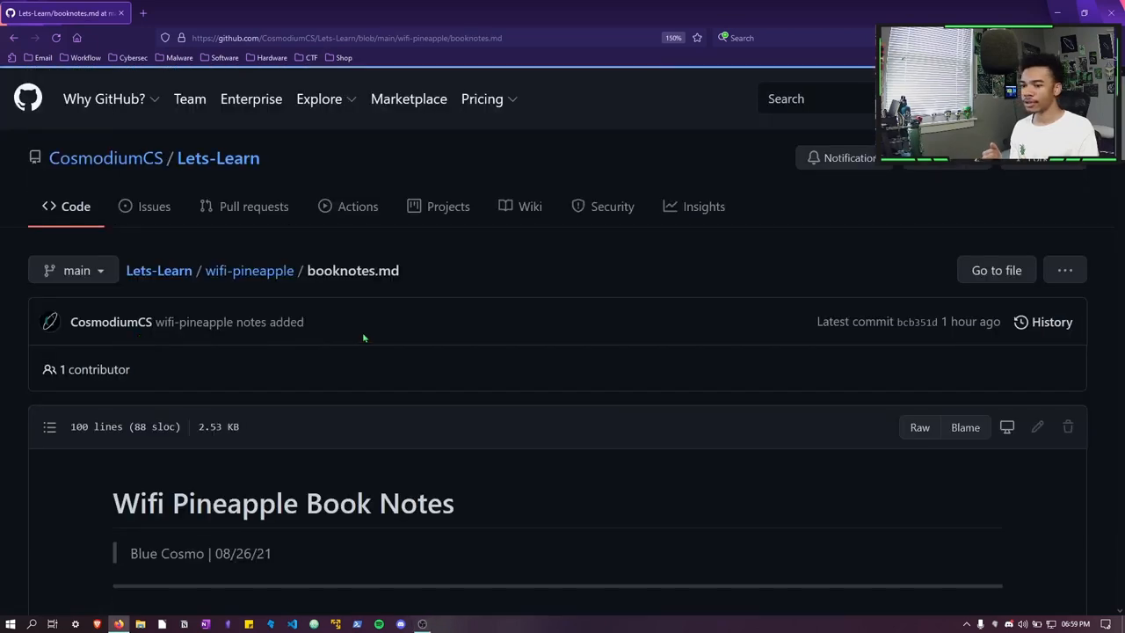
scroll("down", 3)
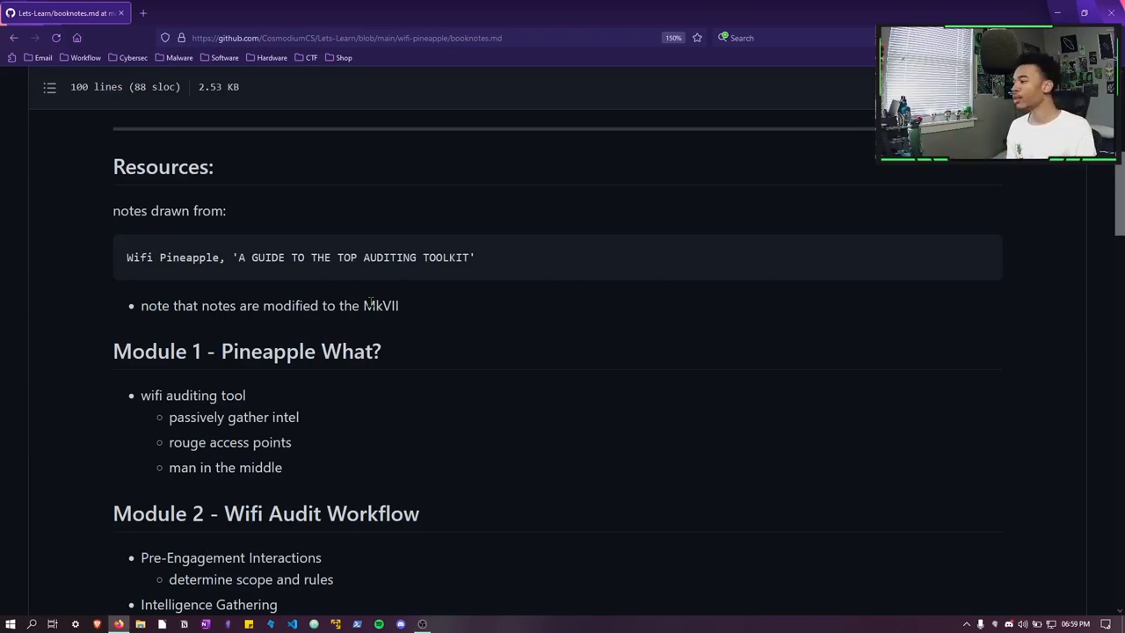
scroll("down", 3)
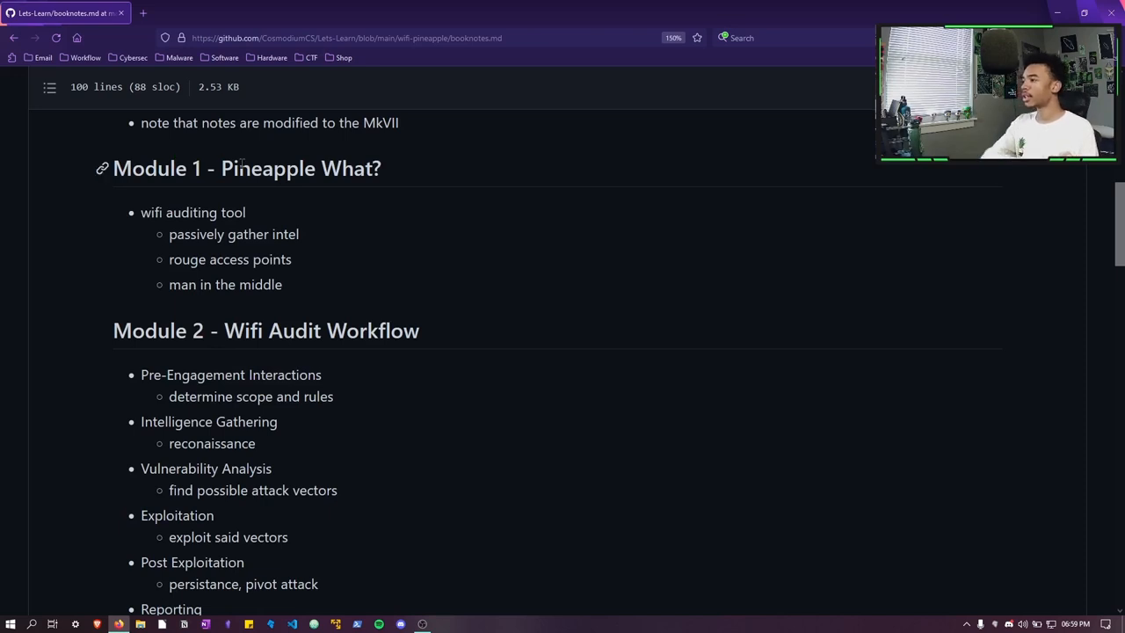
left_click_drag(221, 168, 381, 168)
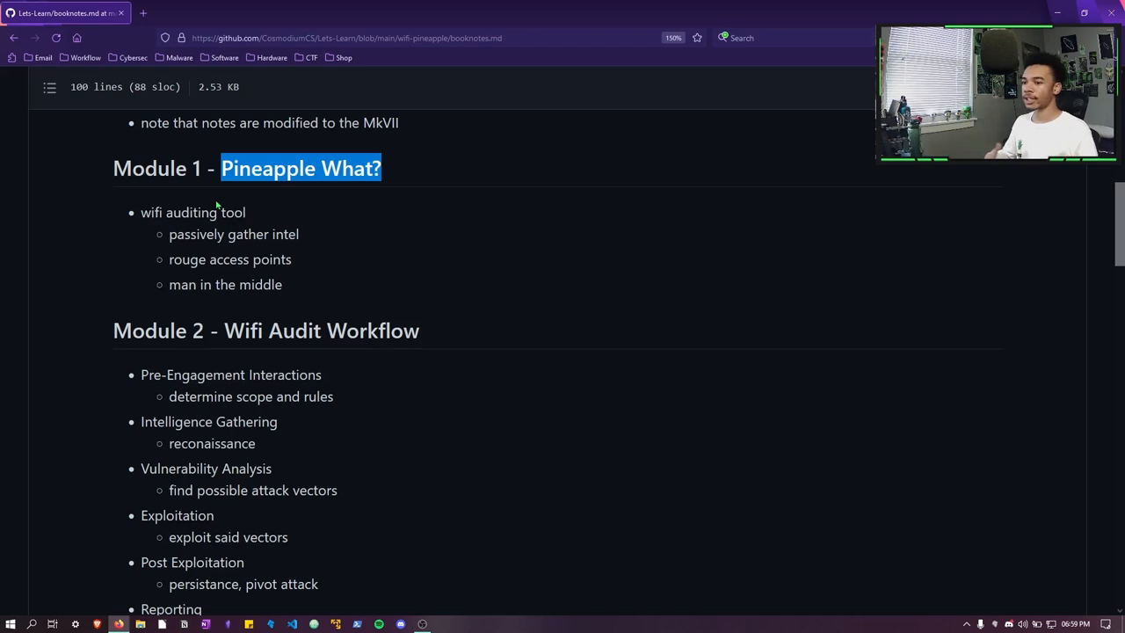
scroll("down", 3)
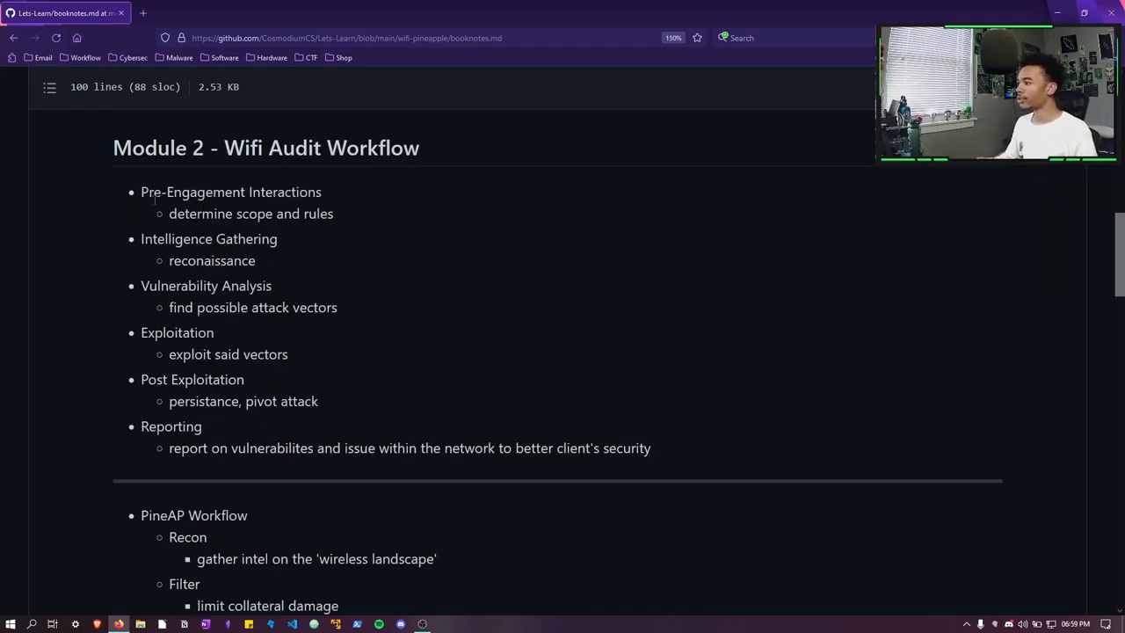
scroll("down", 3)
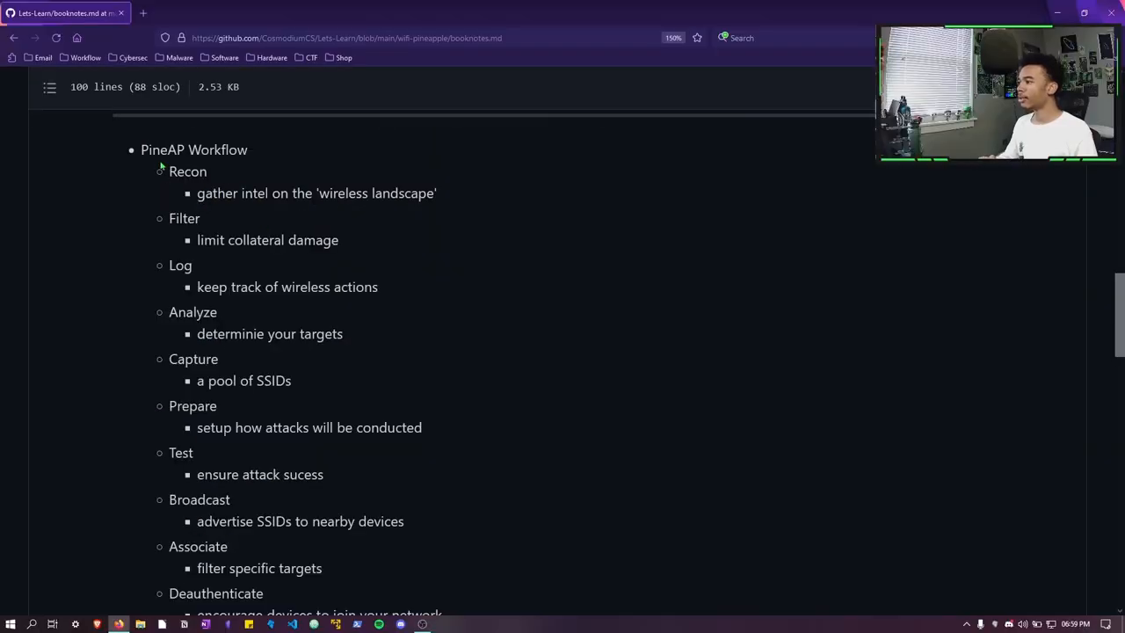
left_click_drag(169, 171, 296, 333)
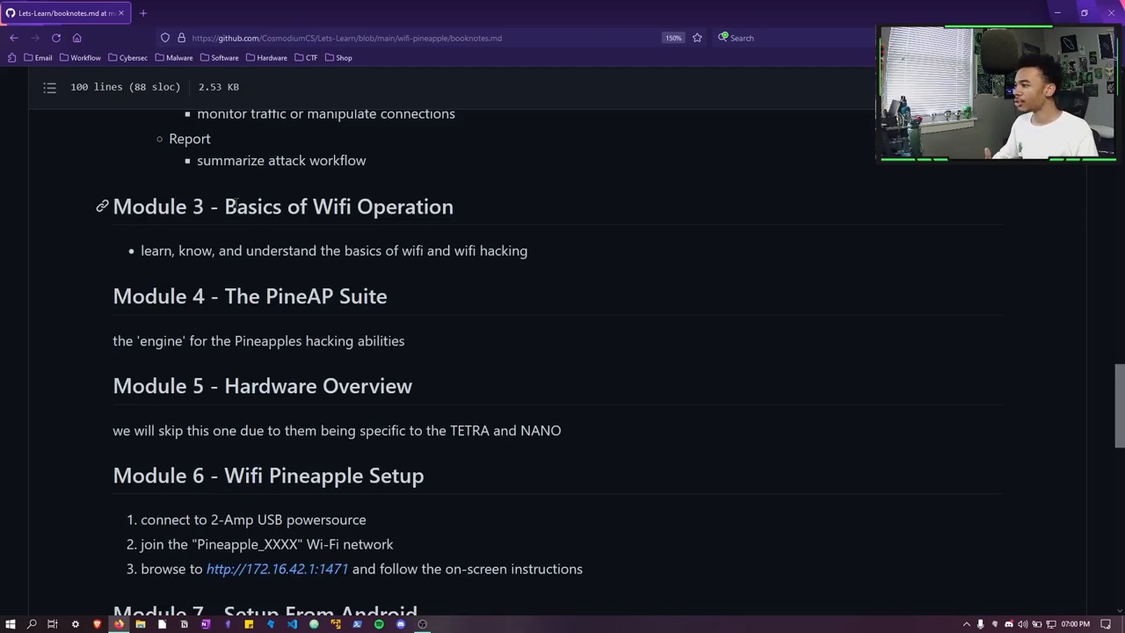
Step: Read on through 'Basics of Wifi Operation', highlighting 'engine', TETRA and NANO, and the three setup steps
left_click_drag(224, 207, 350, 206)
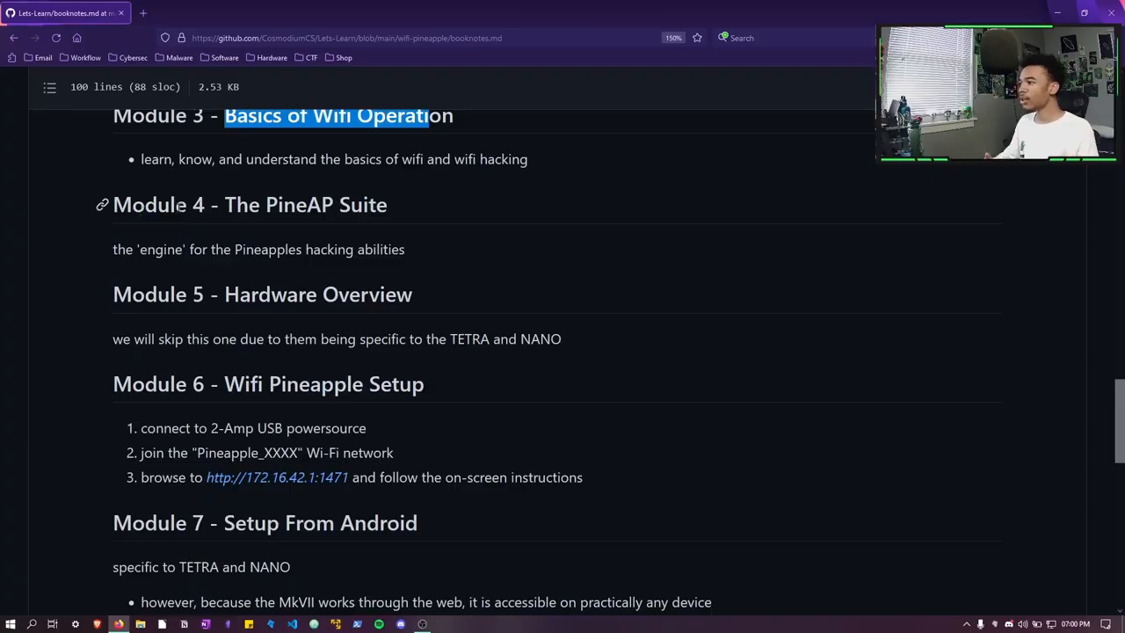
double_click(161, 250)
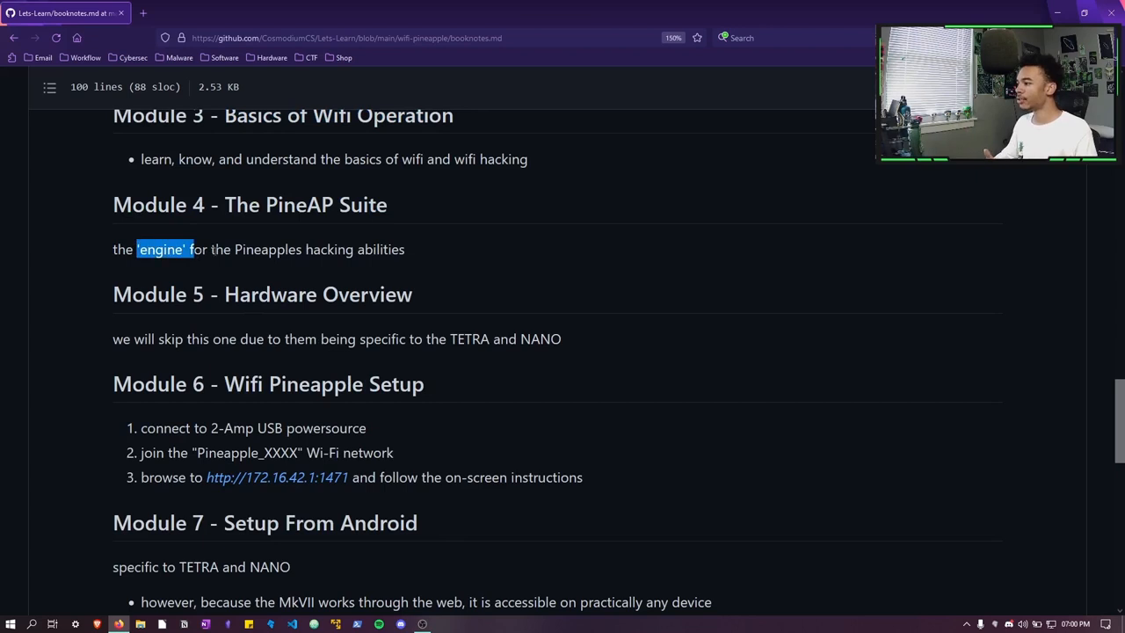
scroll("down", 3)
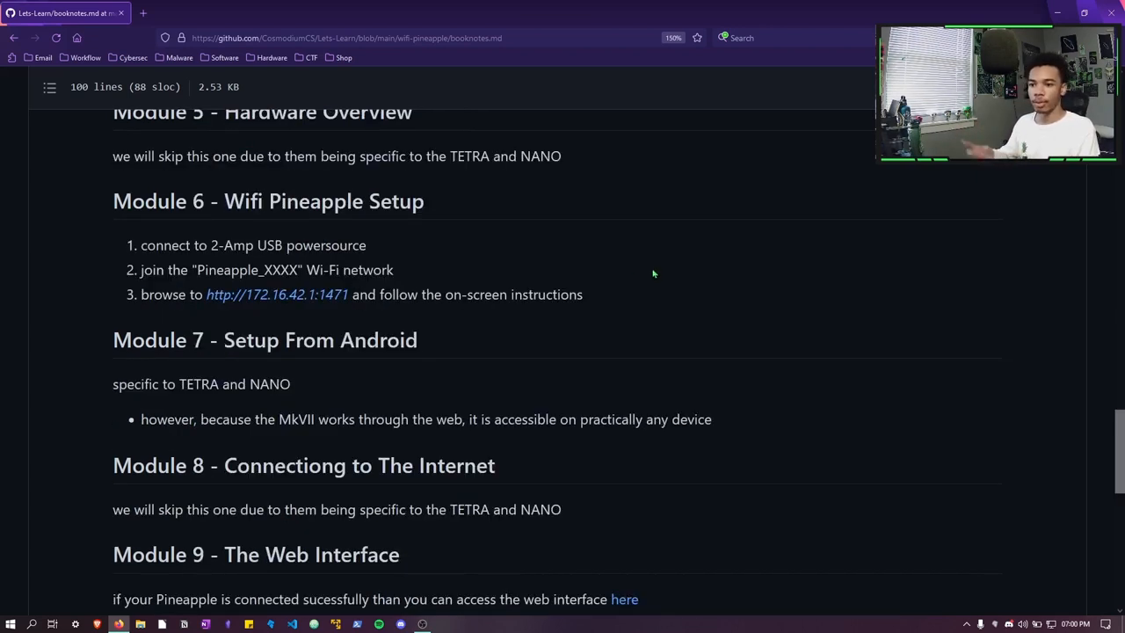
mouse_move(445, 188)
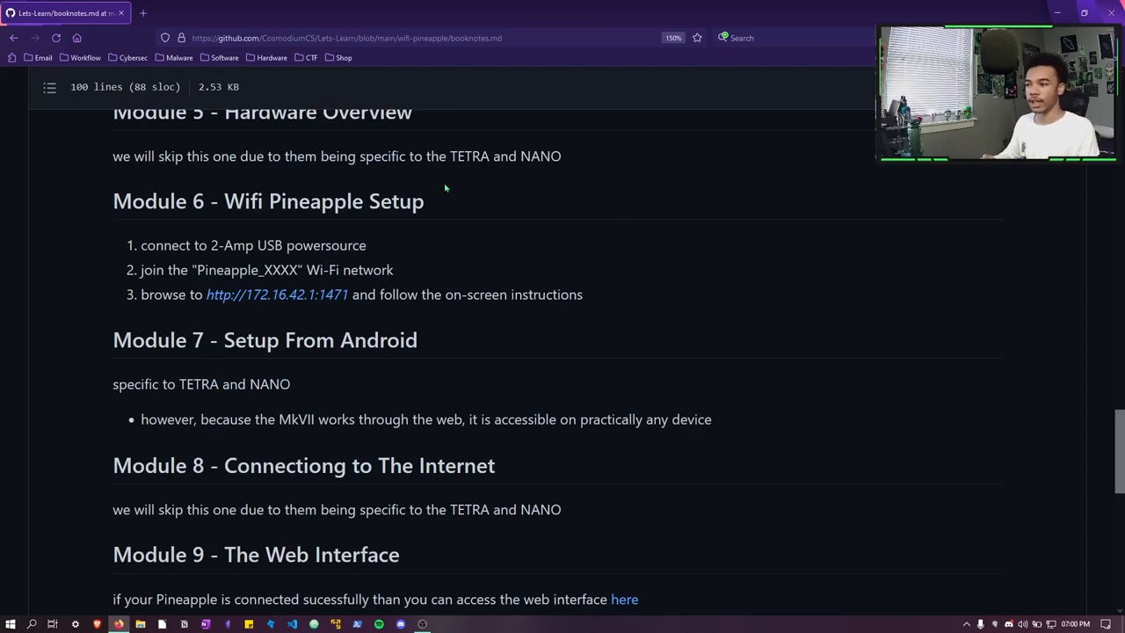
left_click_drag(450, 157, 562, 156)
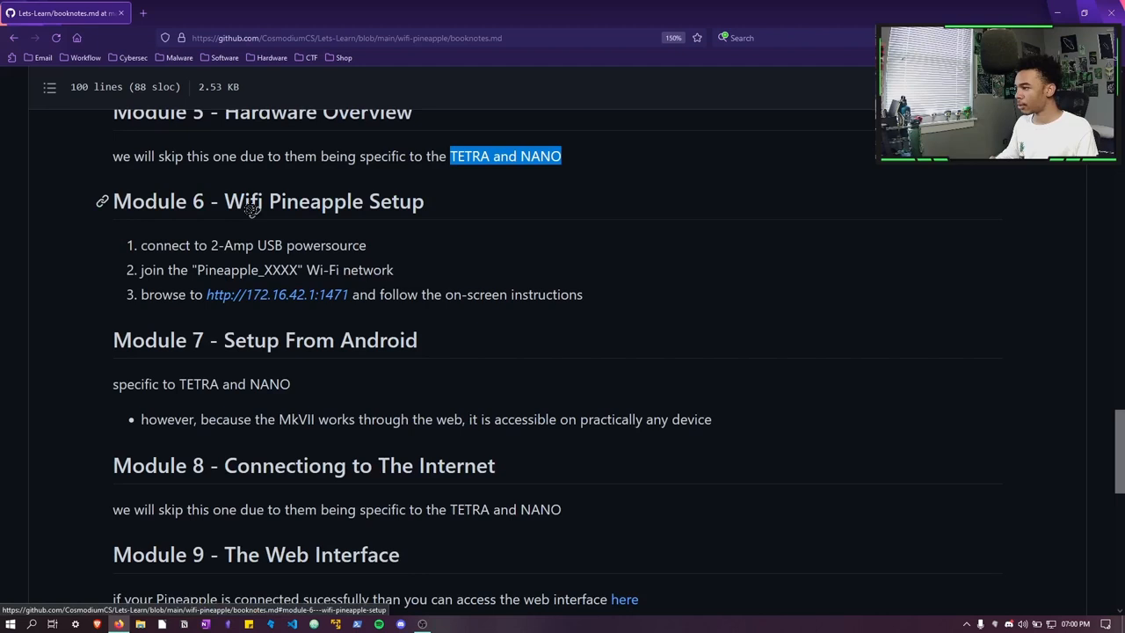
left_click_drag(165, 245, 582, 294)
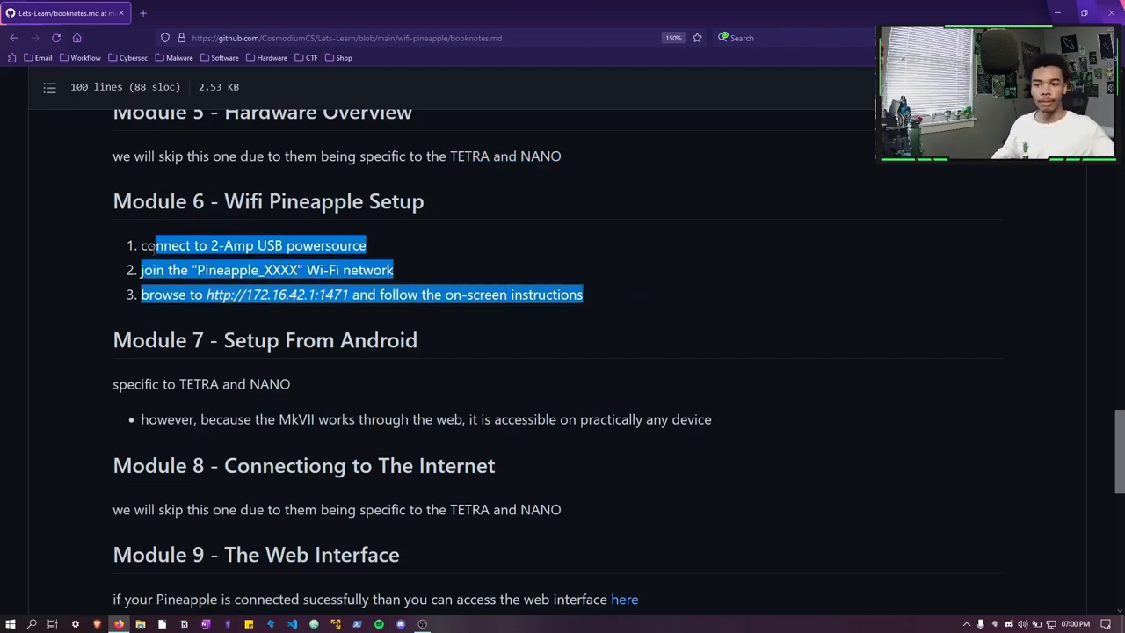
scroll("down", 3)
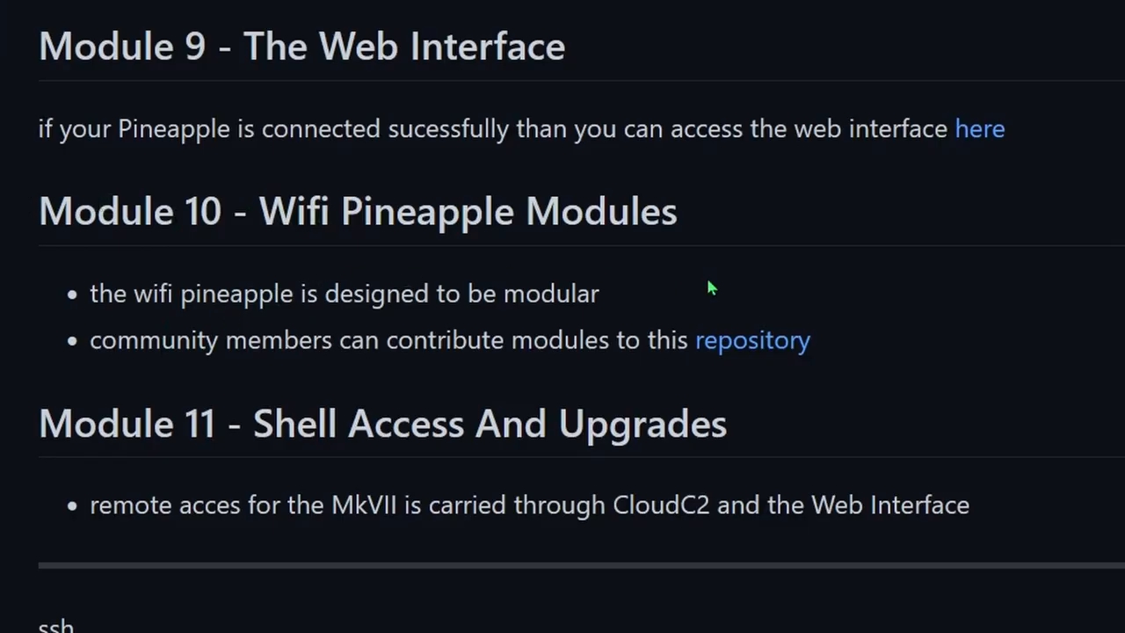
mouse_move(723, 290)
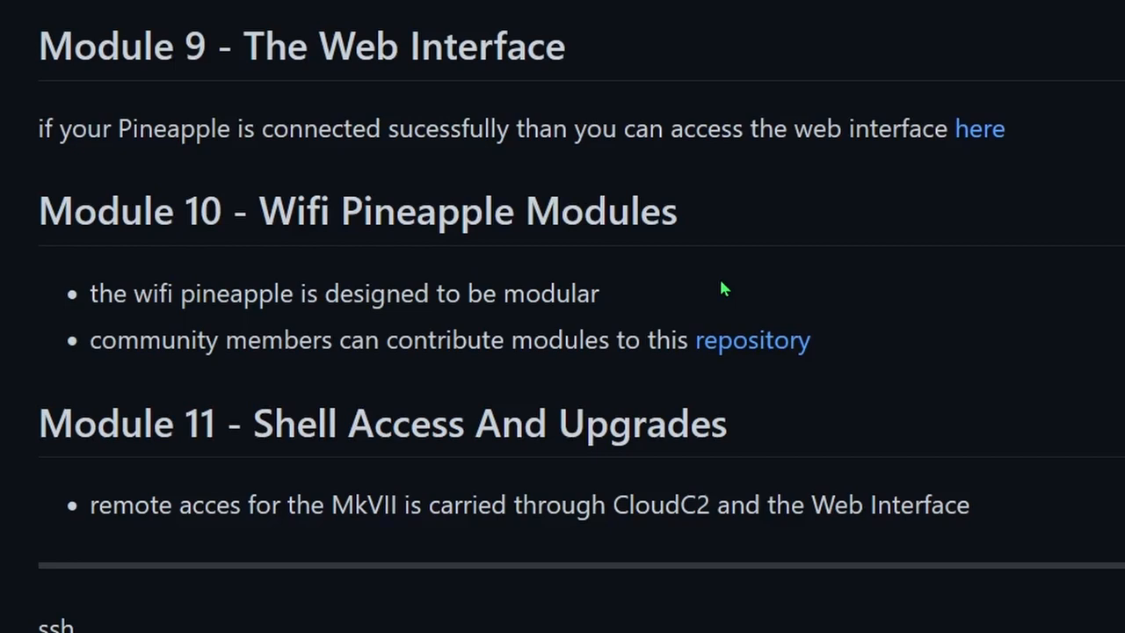
mouse_move(558, 46)
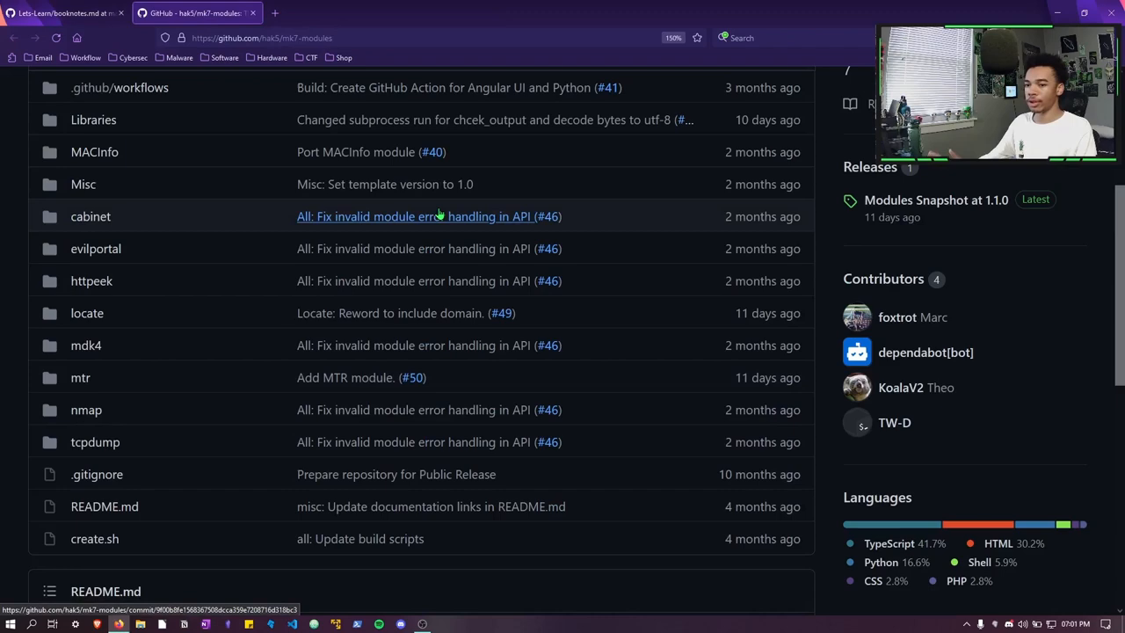
left_click(66, 12)
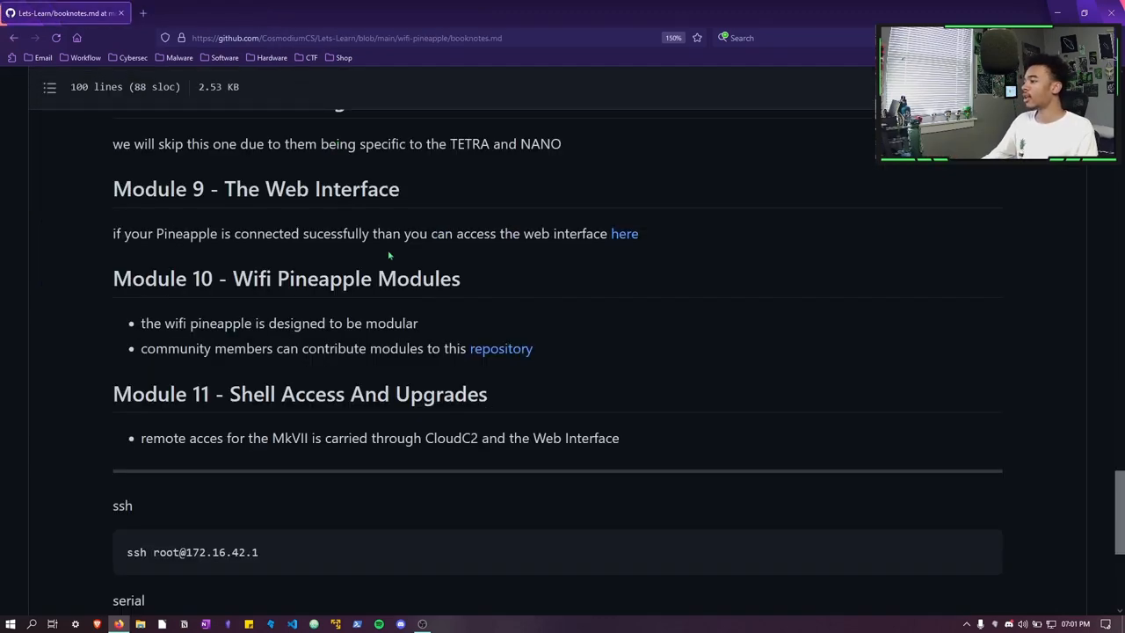
scroll("down", 3)
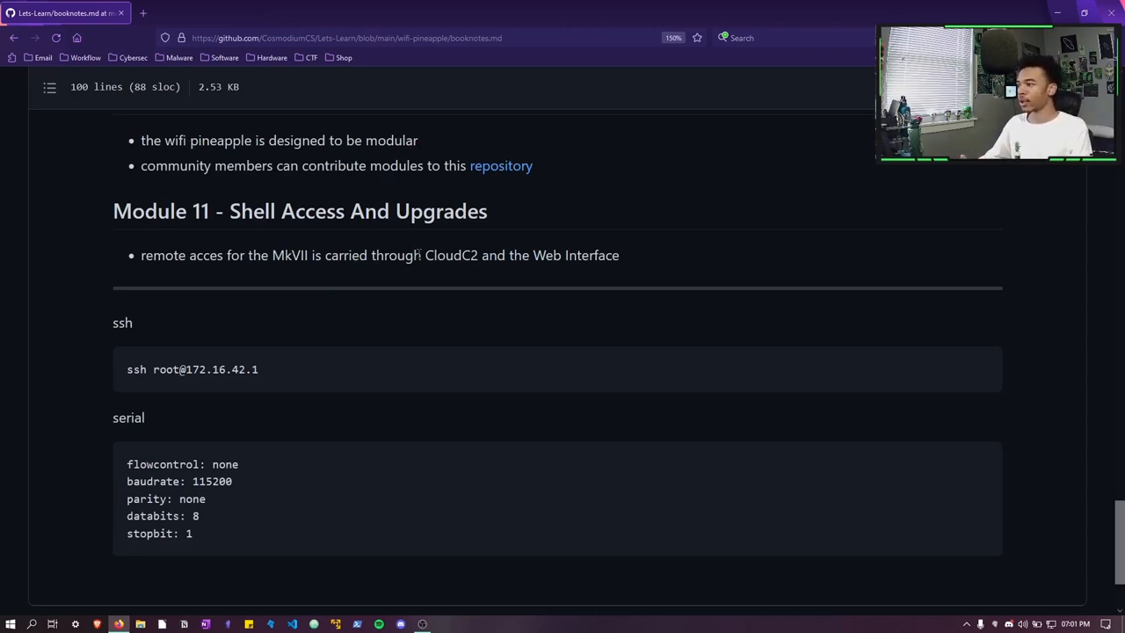
double_click(451, 255)
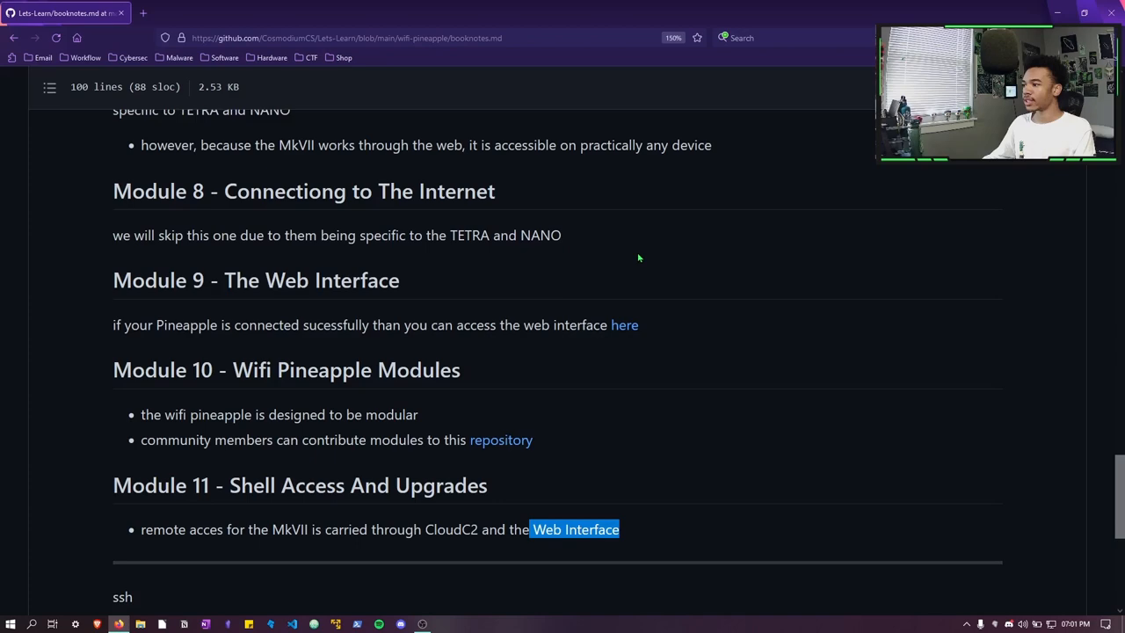
scroll("down", 3)
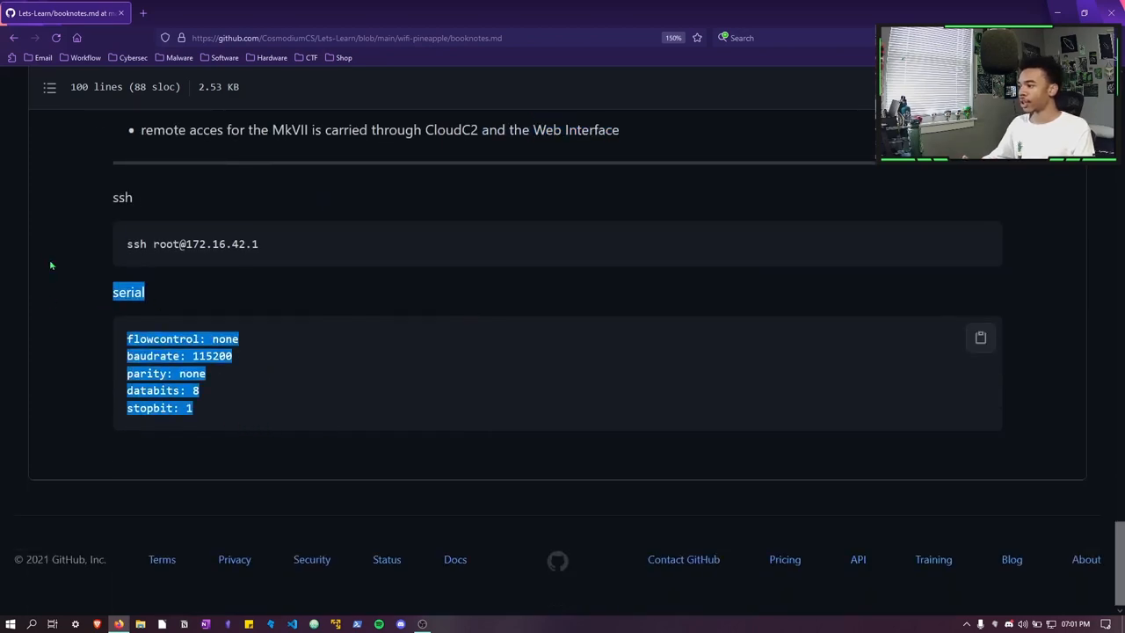
left_click(352, 391)
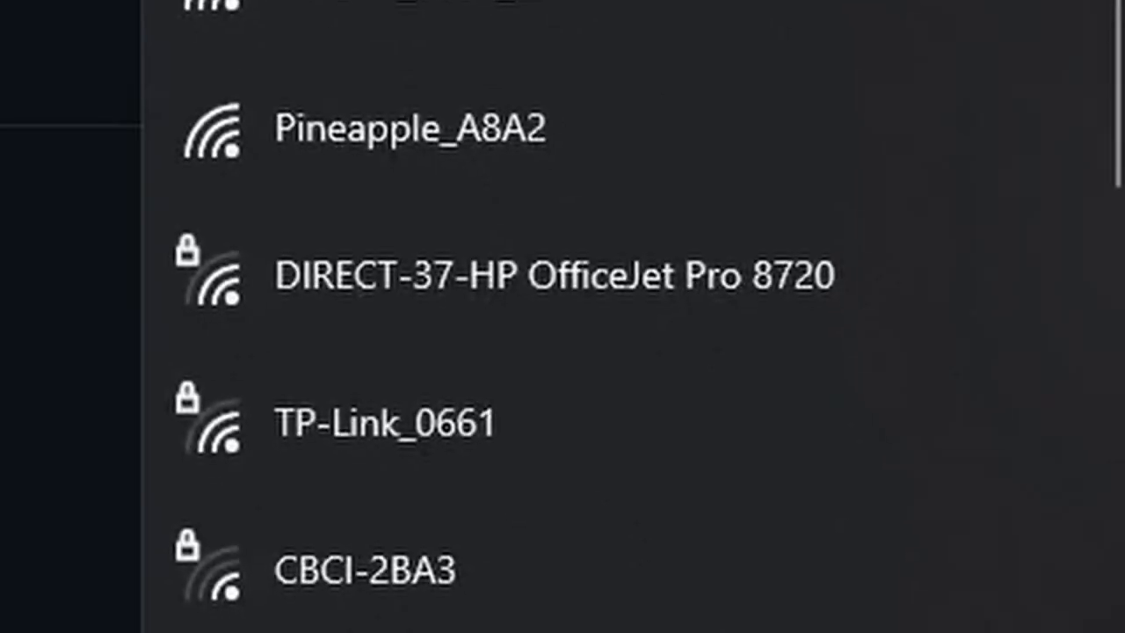
mouse_move(474, 180)
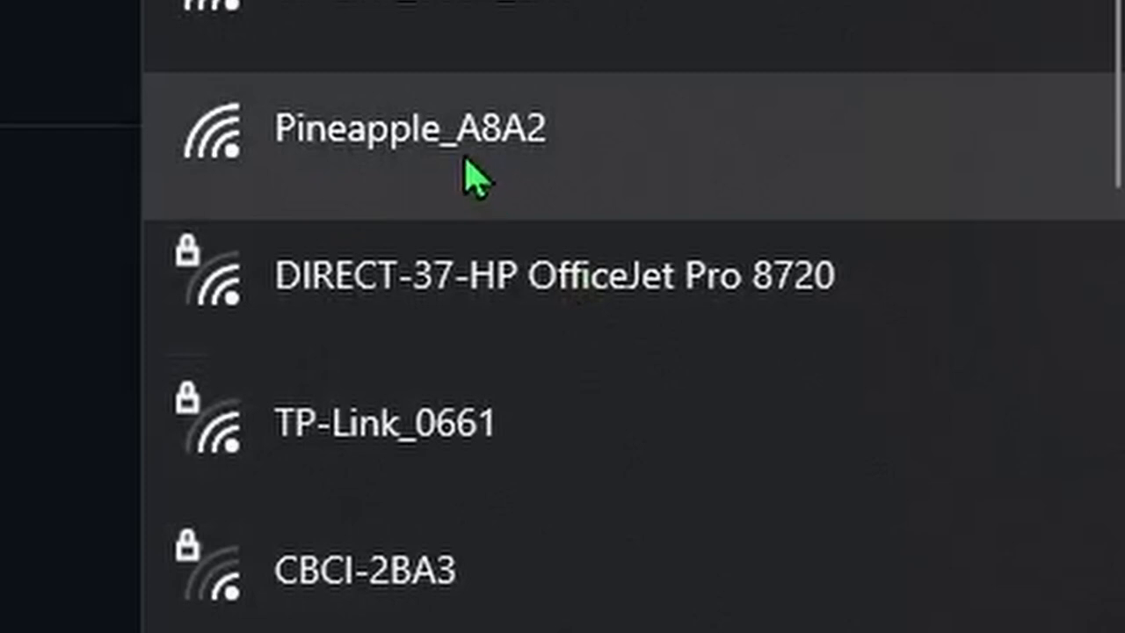
mouse_move(550, 167)
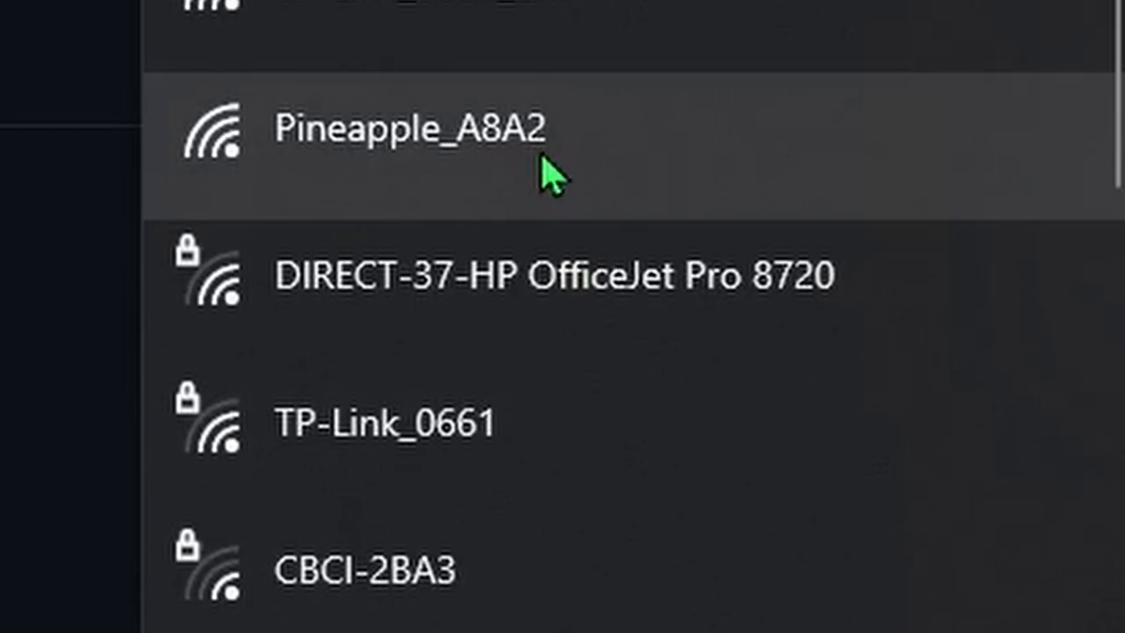
left_click(409, 131)
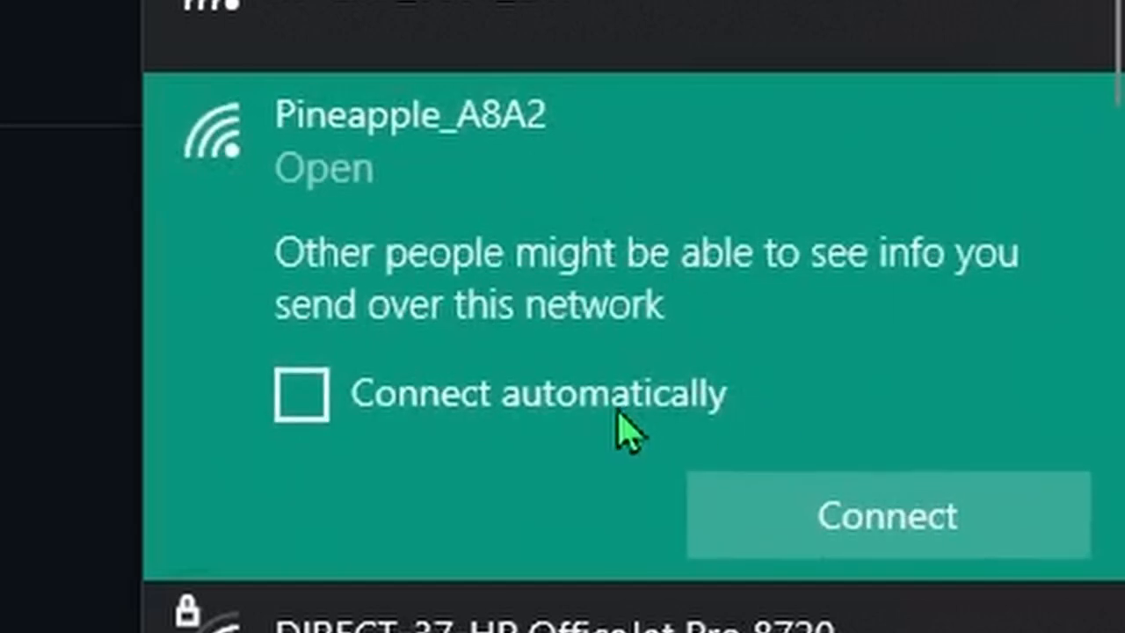
left_click(886, 516)
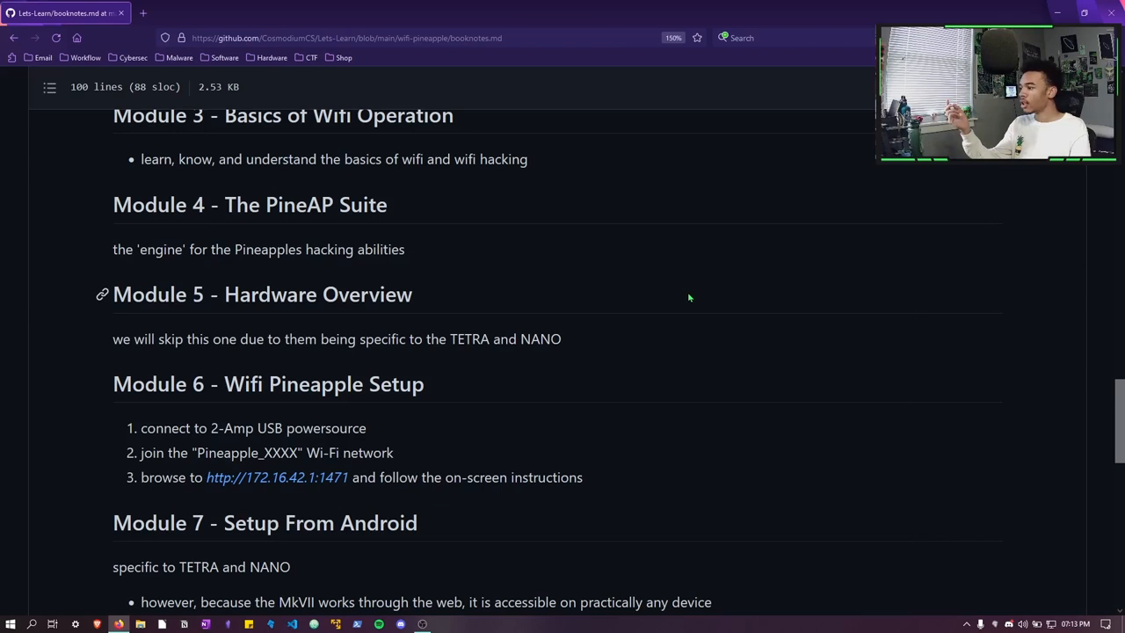
mouse_move(320, 478)
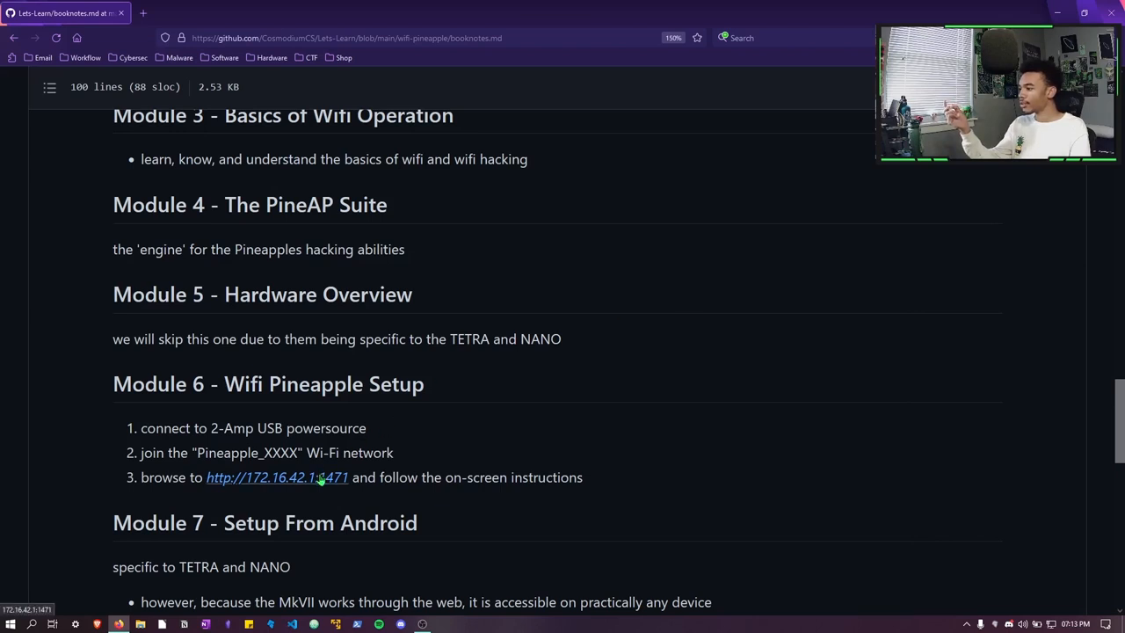
left_click(277, 478)
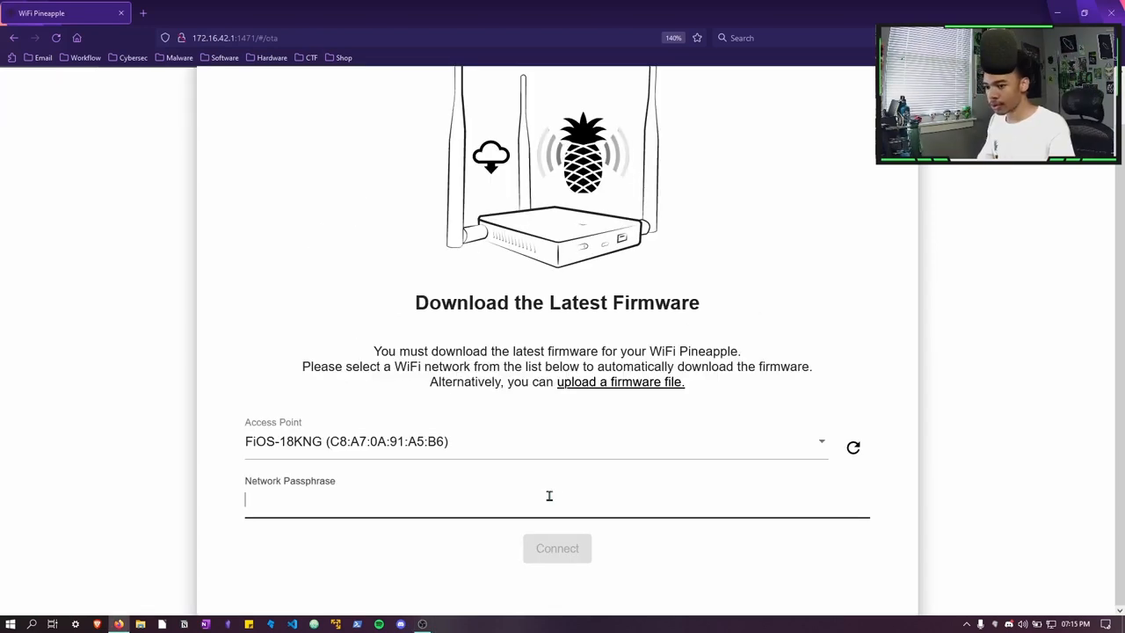
mouse_move(332, 493)
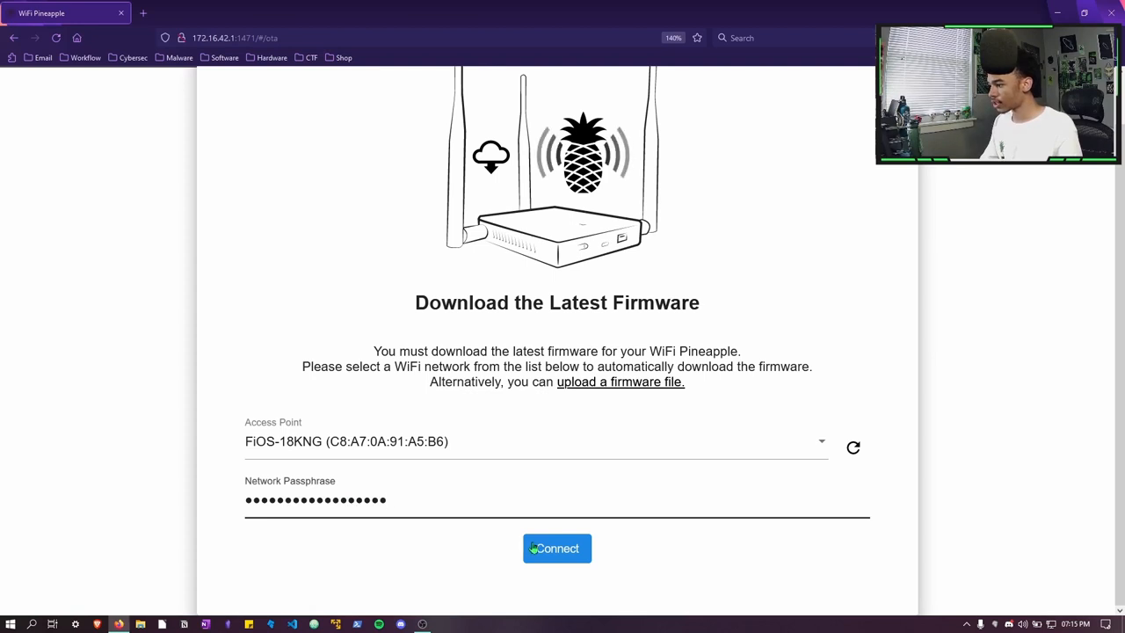
Step: Connect to FiOS-18KNG with its passphrase to start downloading the latest firmware
left_click(557, 547)
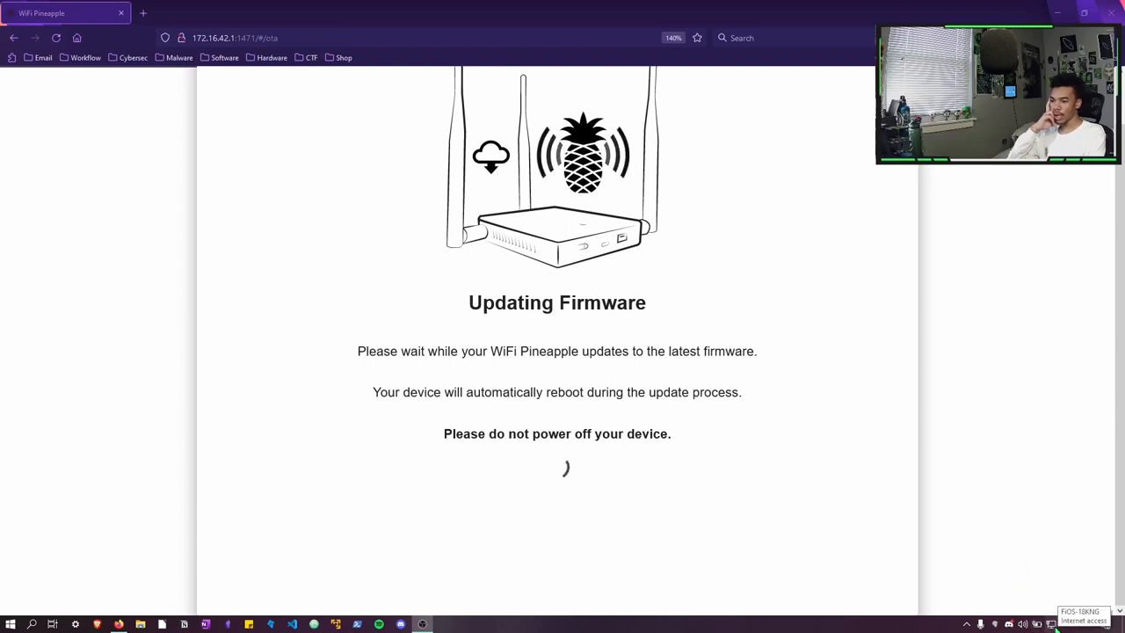
Step: Rejoin the Pineapple_A8A2 network from the taskbar Wi-Fi list while the firmware updates
left_click(1009, 624)
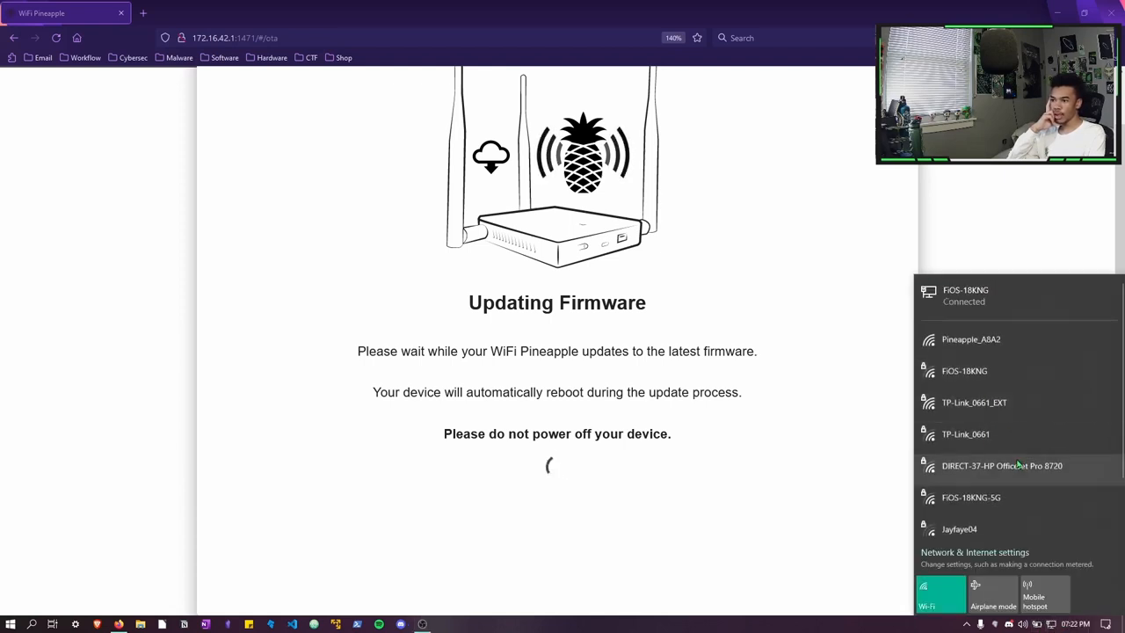
left_click(971, 339)
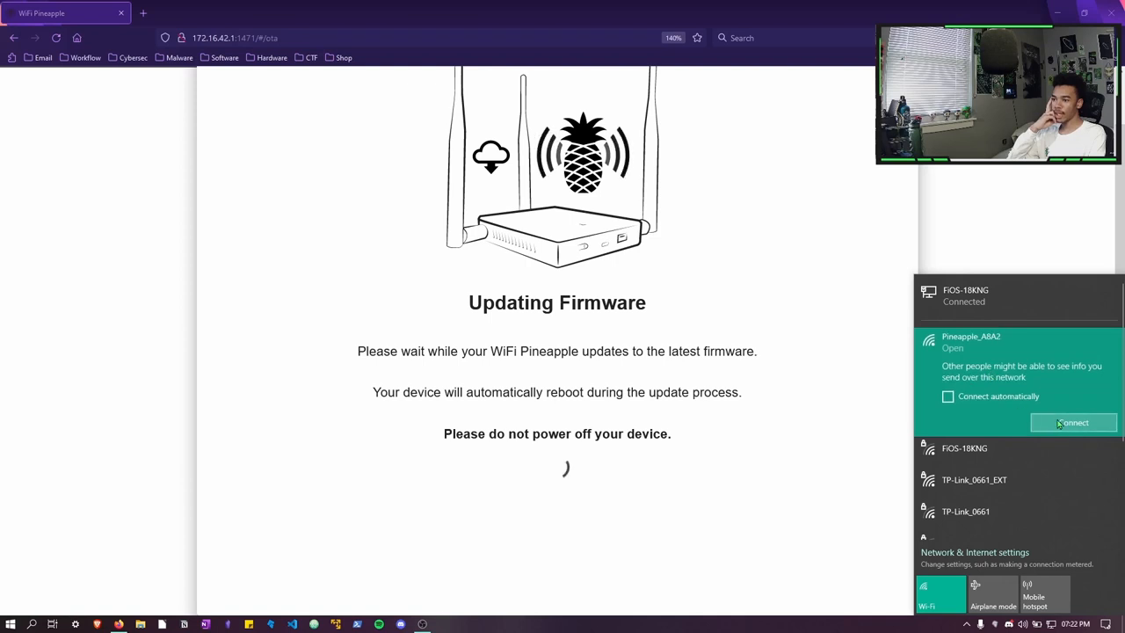
left_click(1073, 423)
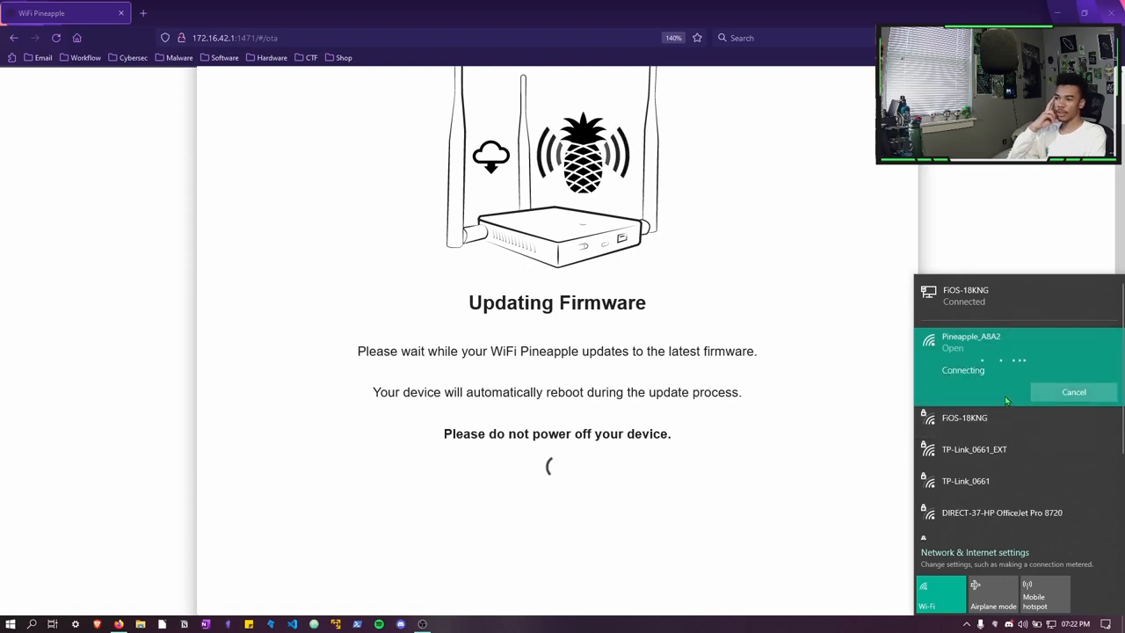
mouse_move(886, 383)
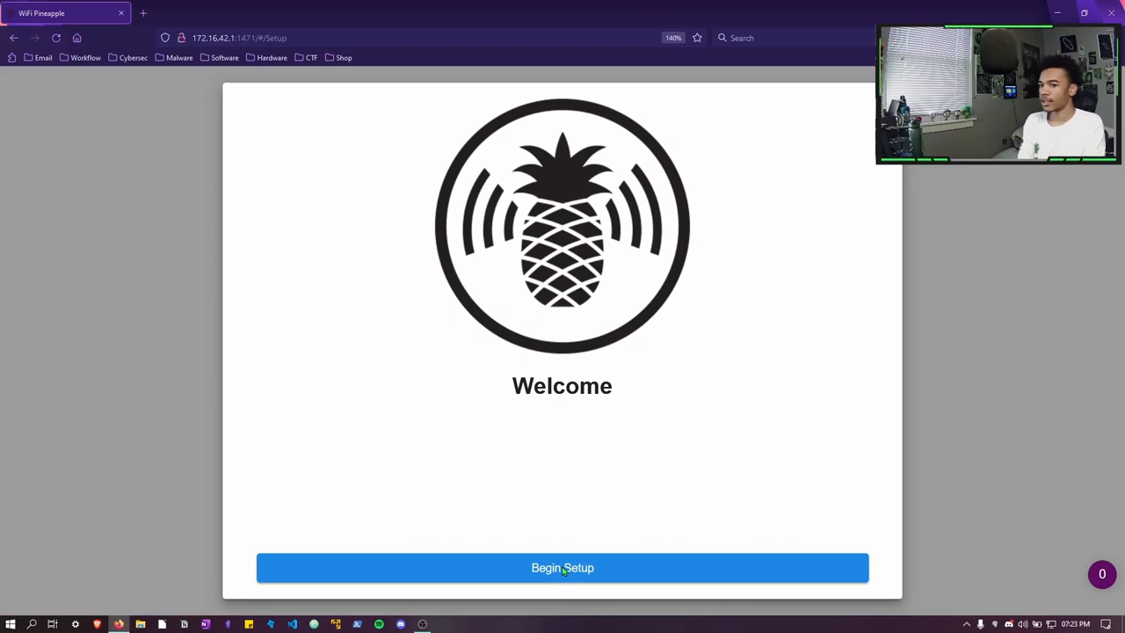
Step: Begin setup with radios enabled and enter and confirm the root password
left_click(562, 568)
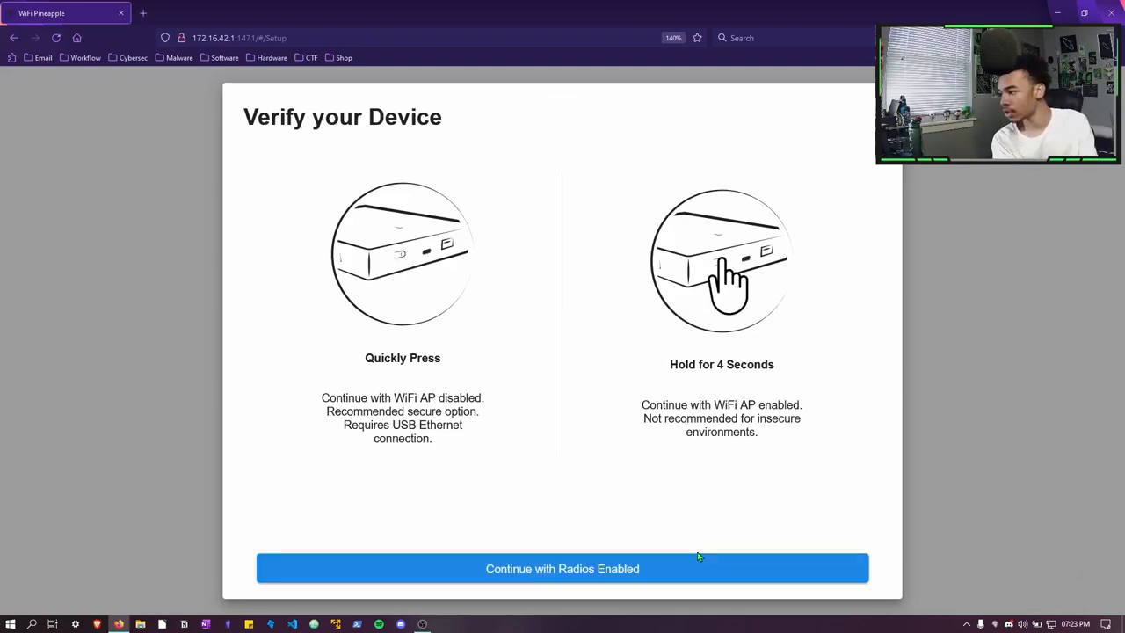
left_click(563, 568)
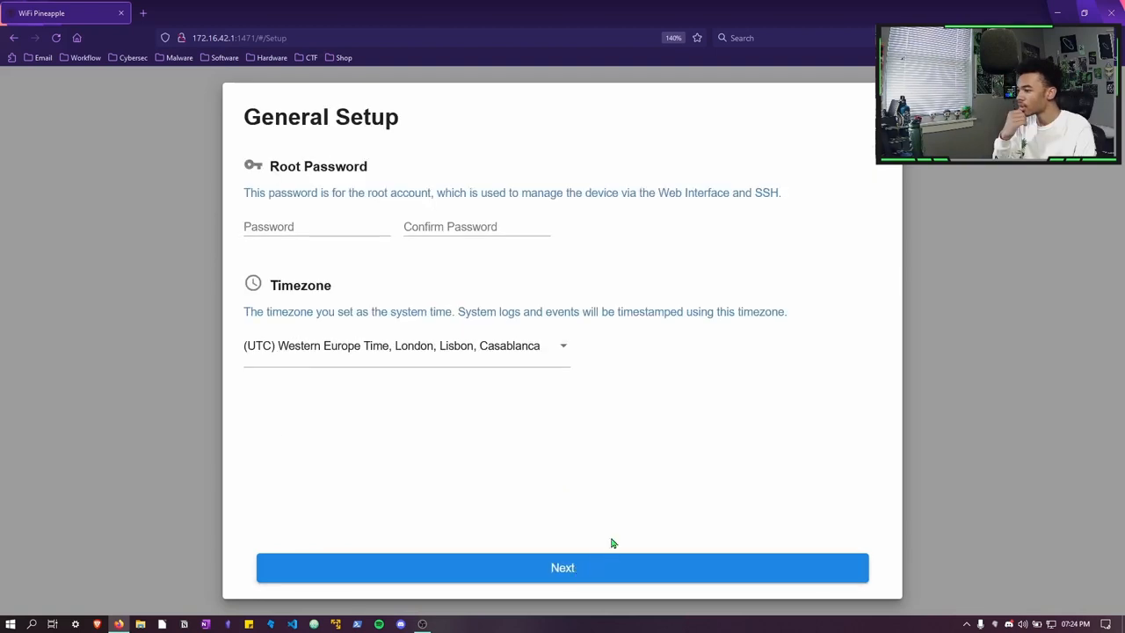
left_click(316, 227)
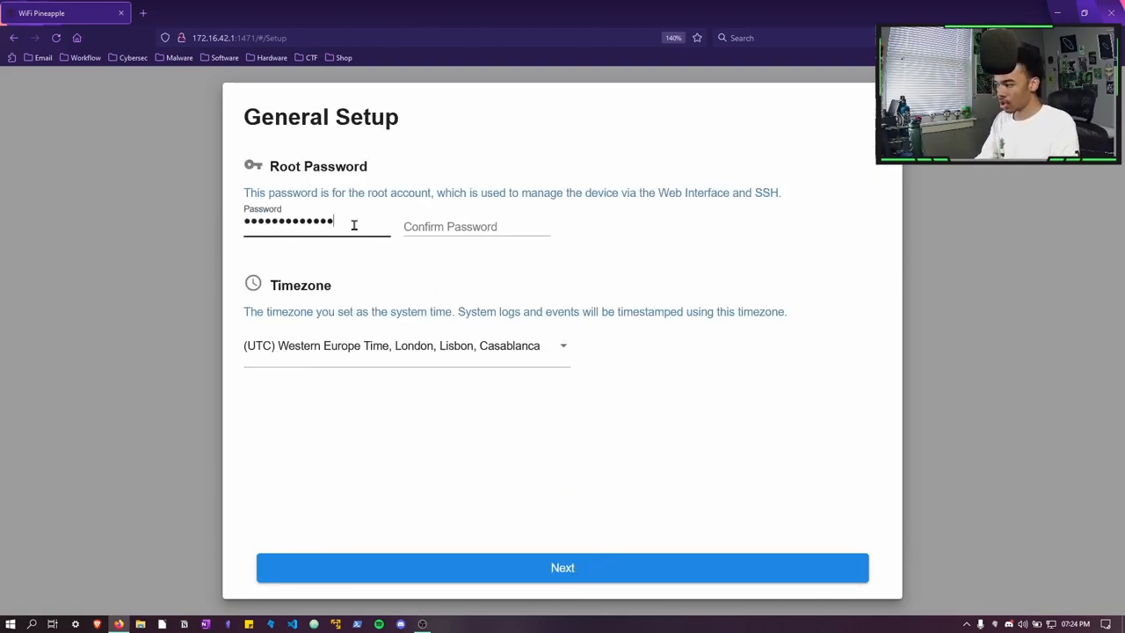
left_click(406, 345)
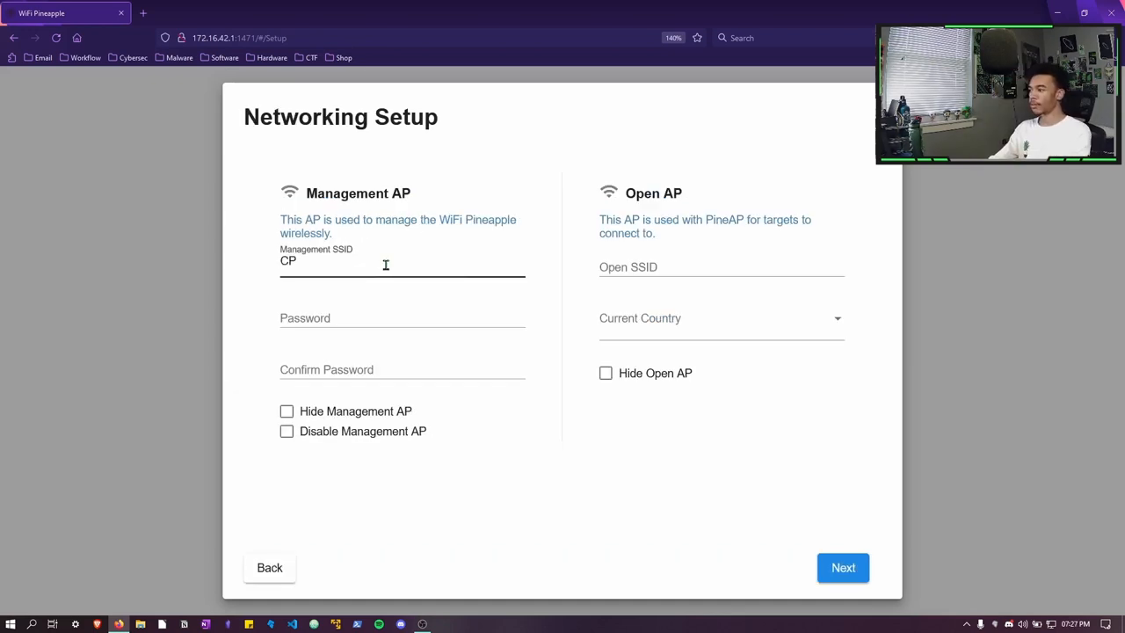
Step: Enter the management AP password, name the open AP 'free-wifi', choose United States and continue
left_click(402, 317)
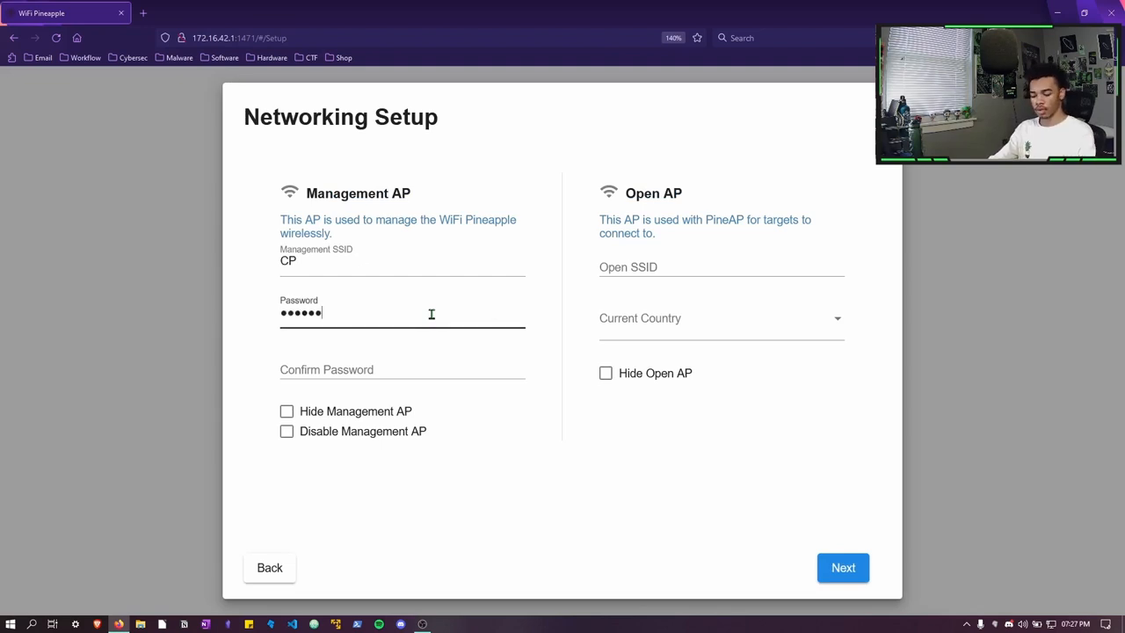
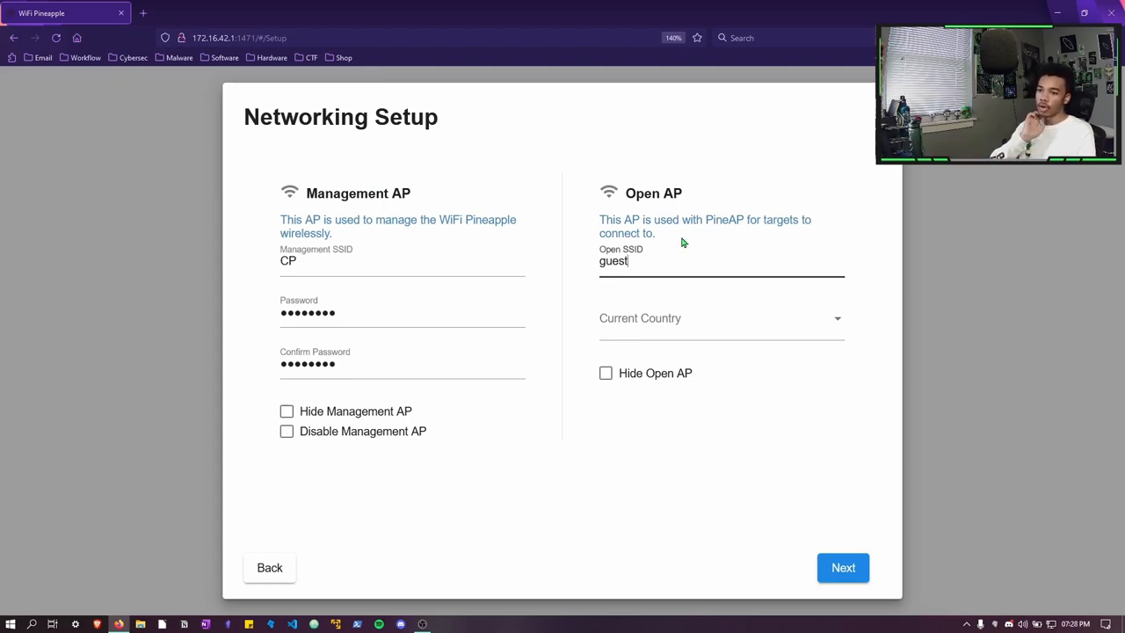
mouse_move(690, 285)
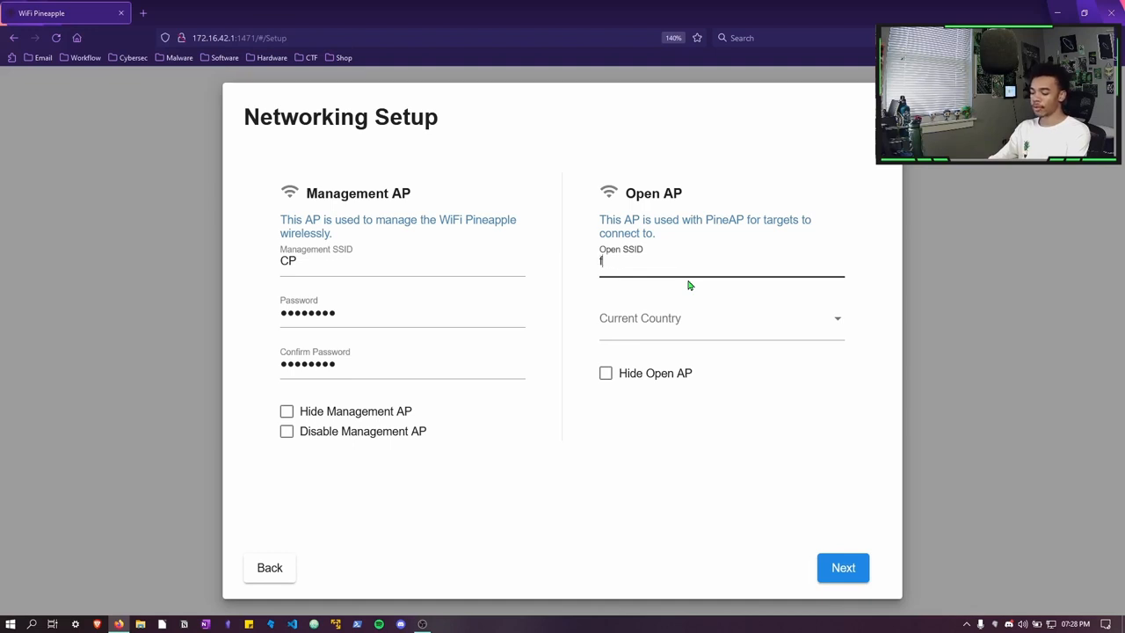
type("ree-wifi")
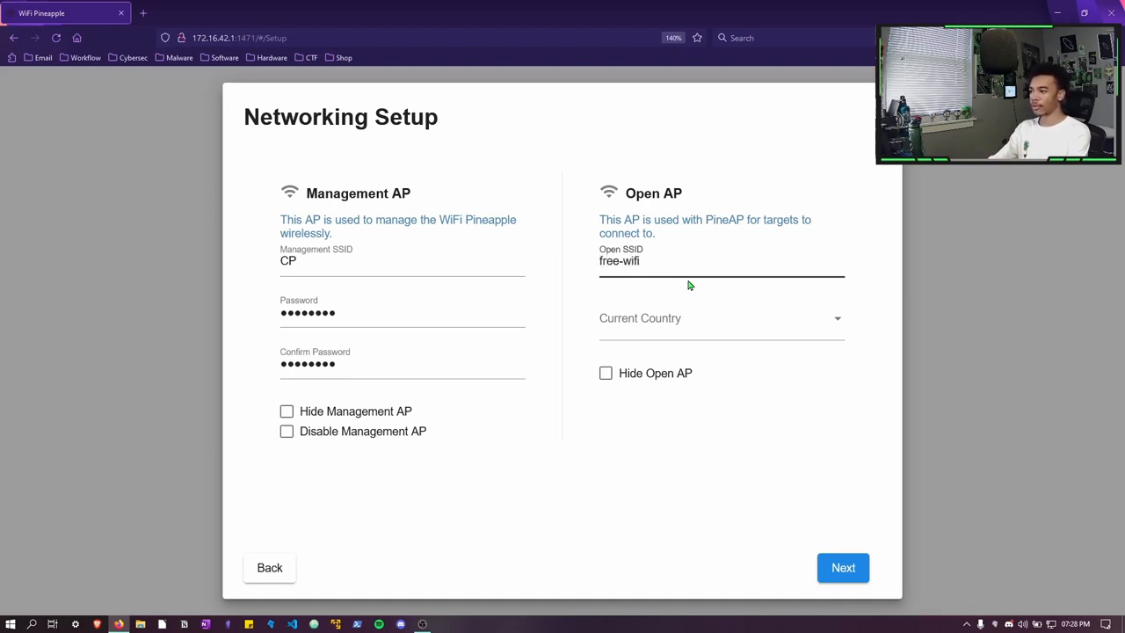
left_click(718, 318)
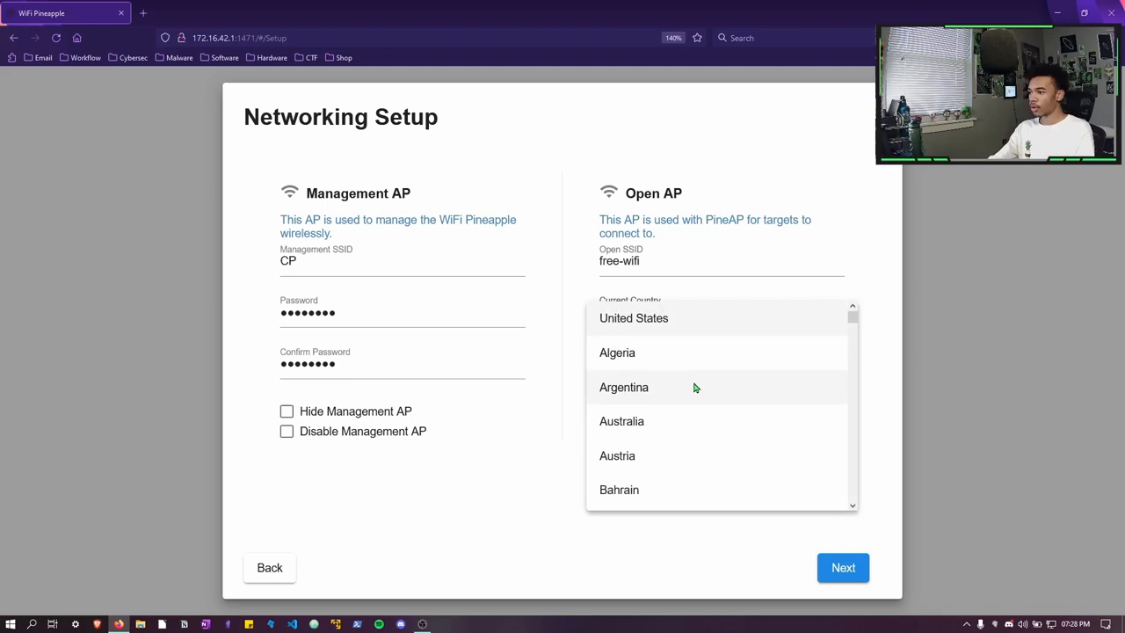
left_click(634, 317)
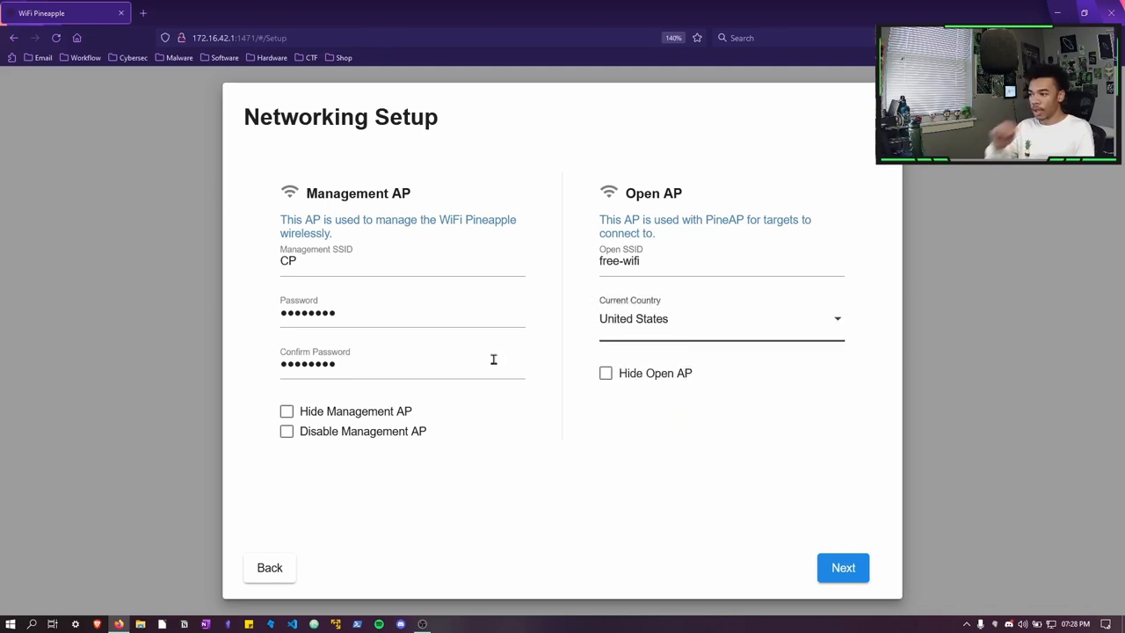
left_click(842, 567)
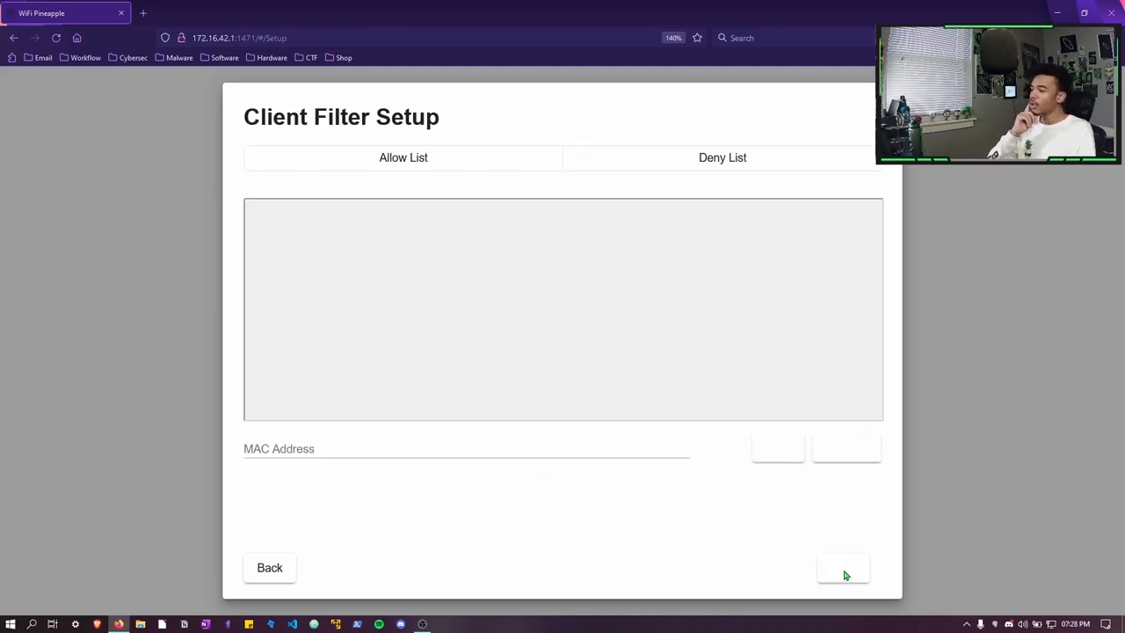
Step: Keep the client filter, make the SSID filter a deny list, keep the dark theme and accept the terms
left_click(722, 158)
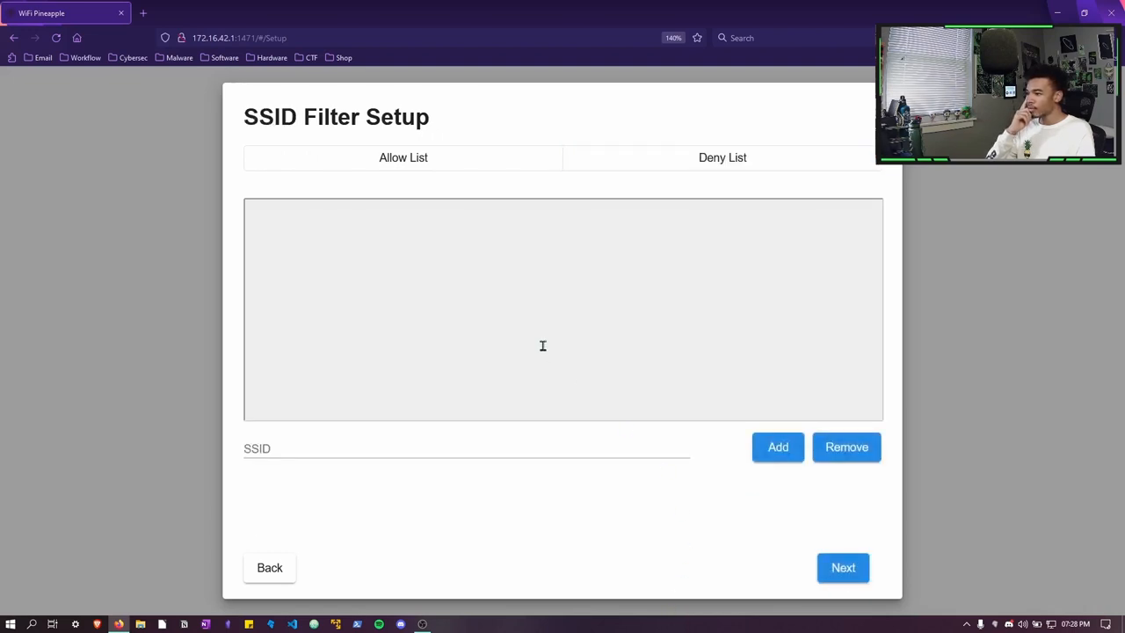
left_click(722, 157)
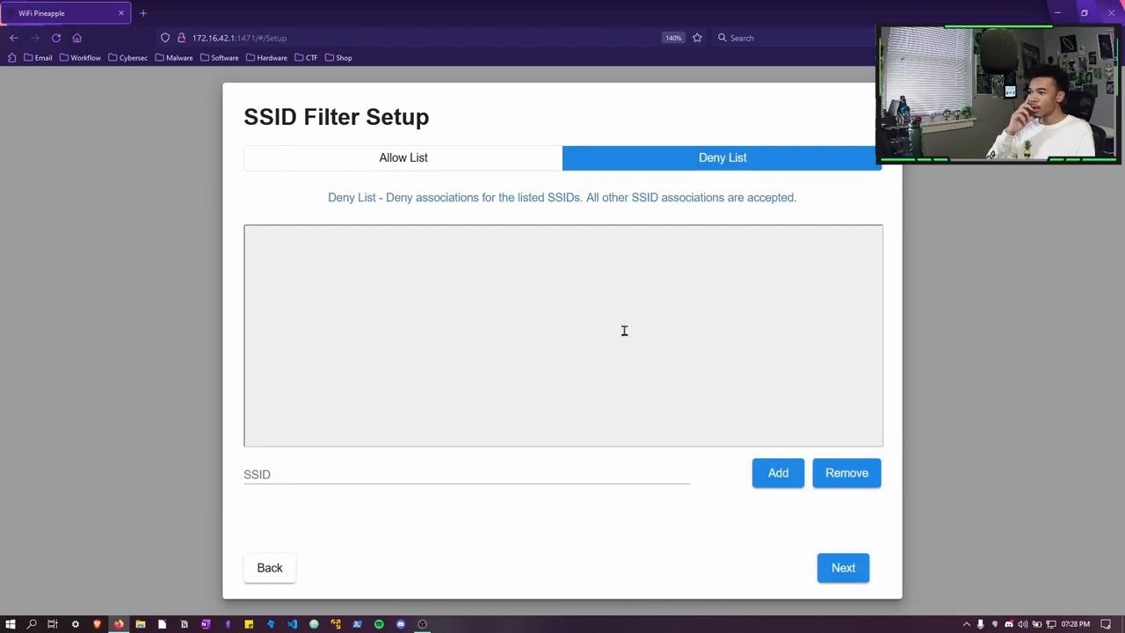
left_click(842, 566)
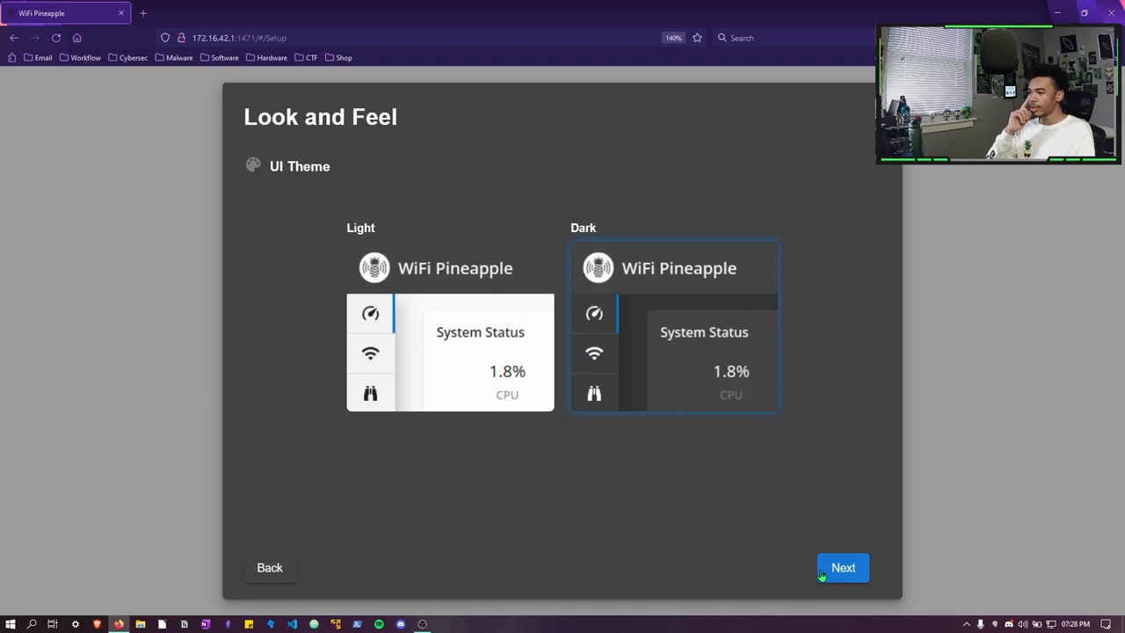
left_click(842, 567)
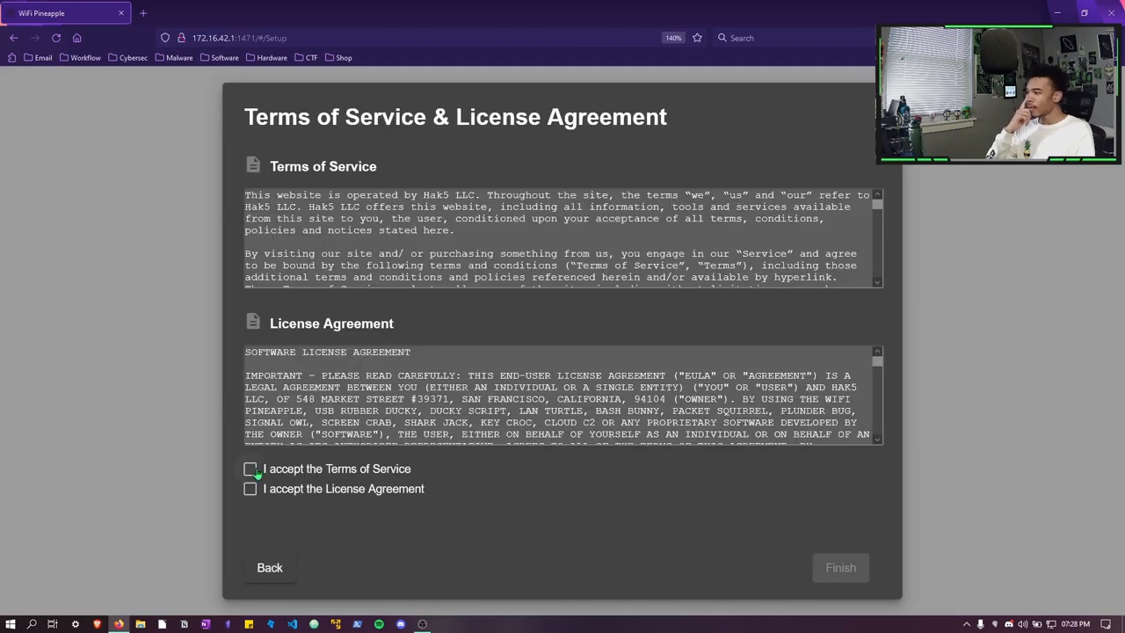
left_click(839, 567)
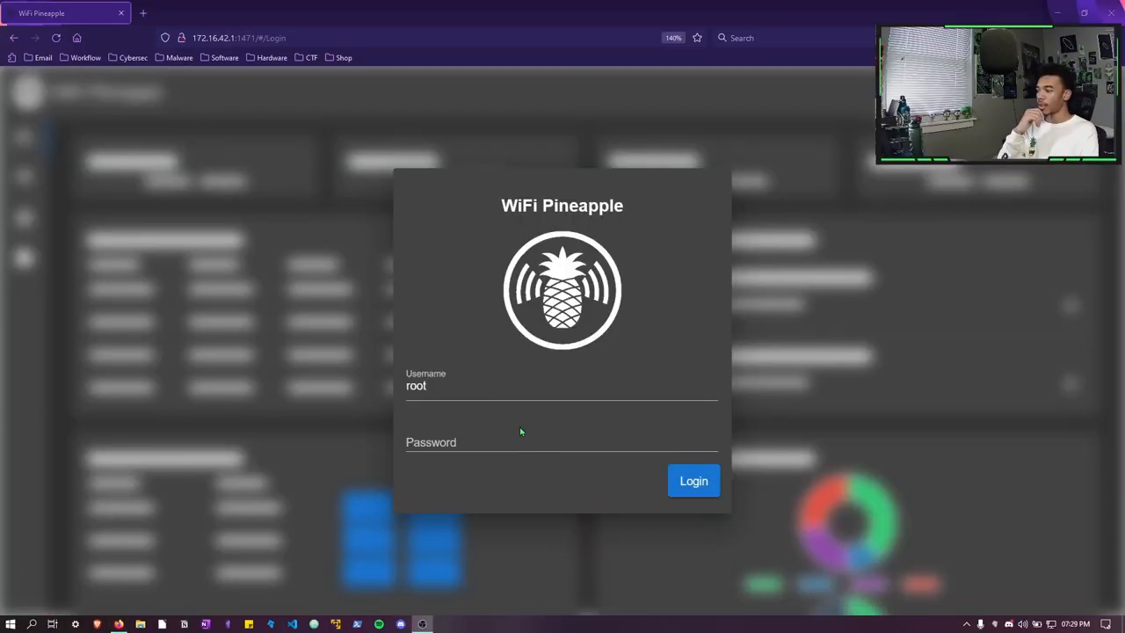
Step: Log in to the Pineapple as root with the password set during setup
left_click(562, 442)
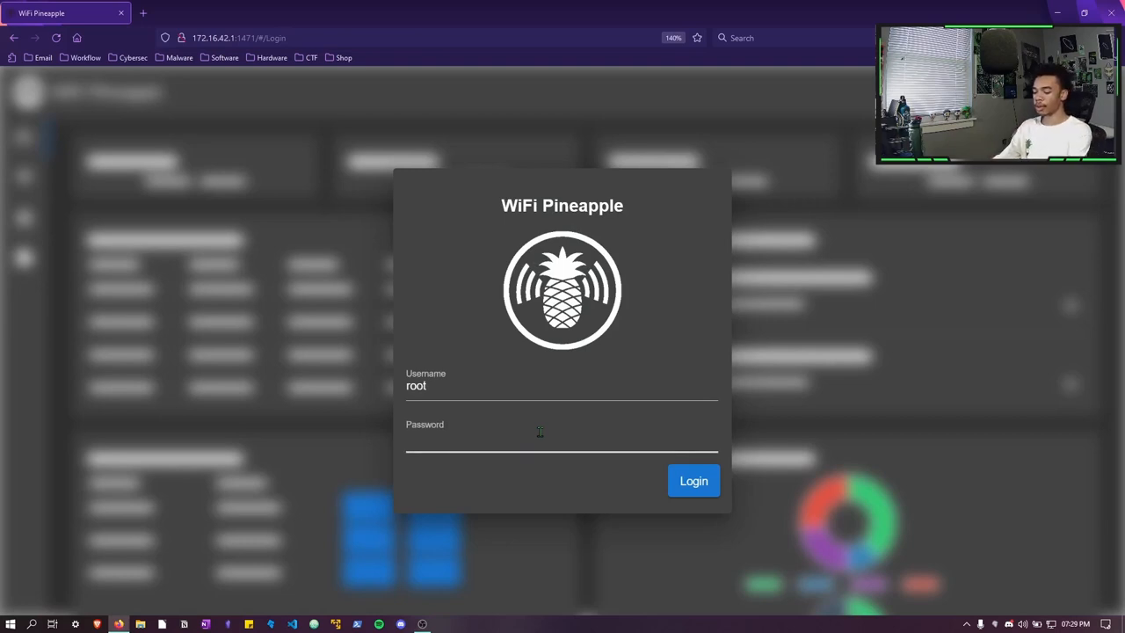
type("****")
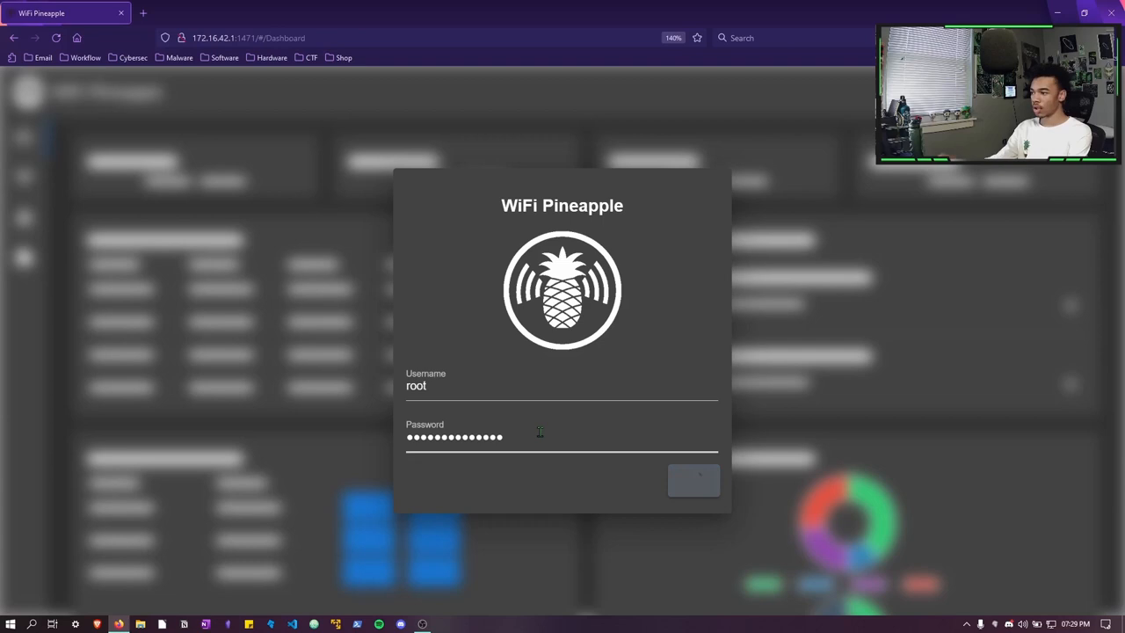
left_click(694, 480)
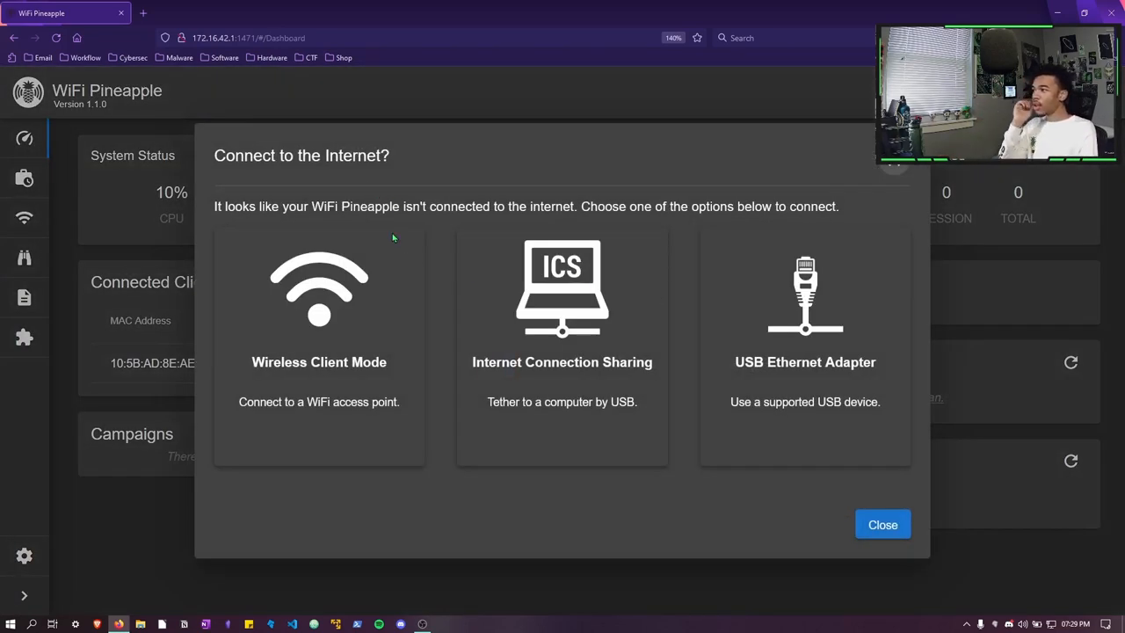
mouse_move(662, 224)
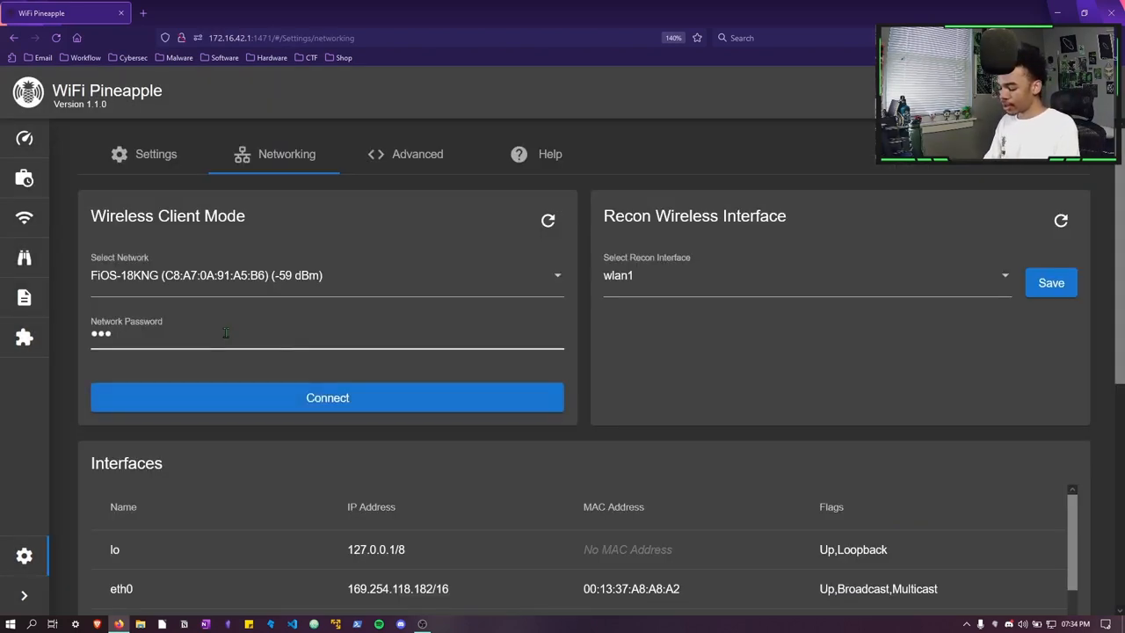
Step: Correct the network password, return to the dashboard, load the news and go to Campaigns
key("Backspace")
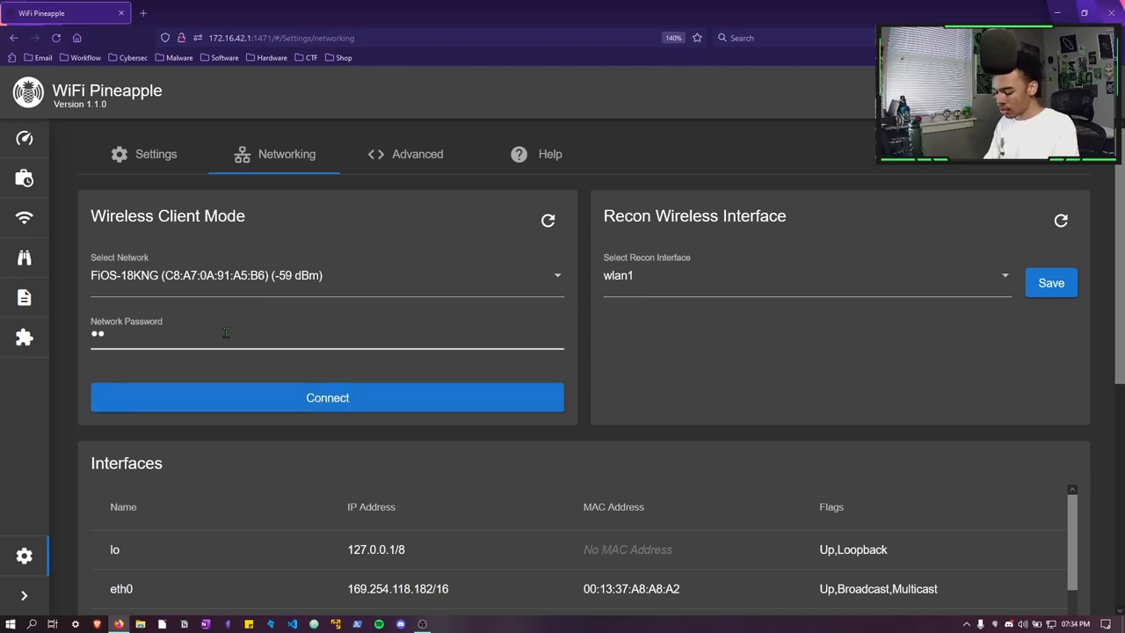
left_click(23, 139)
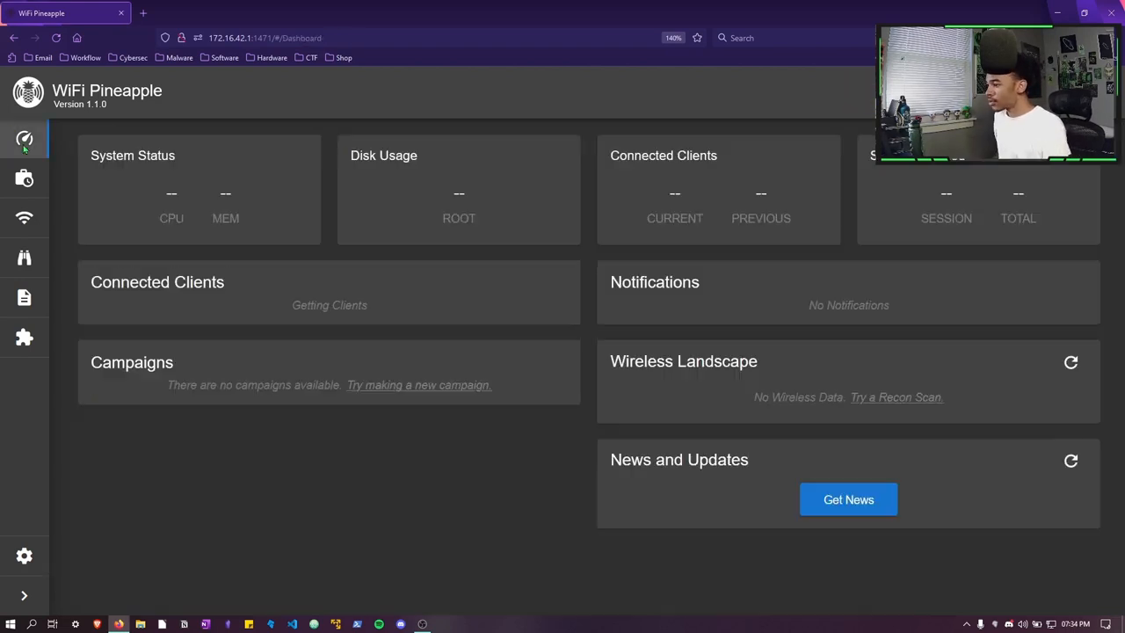
left_click(847, 500)
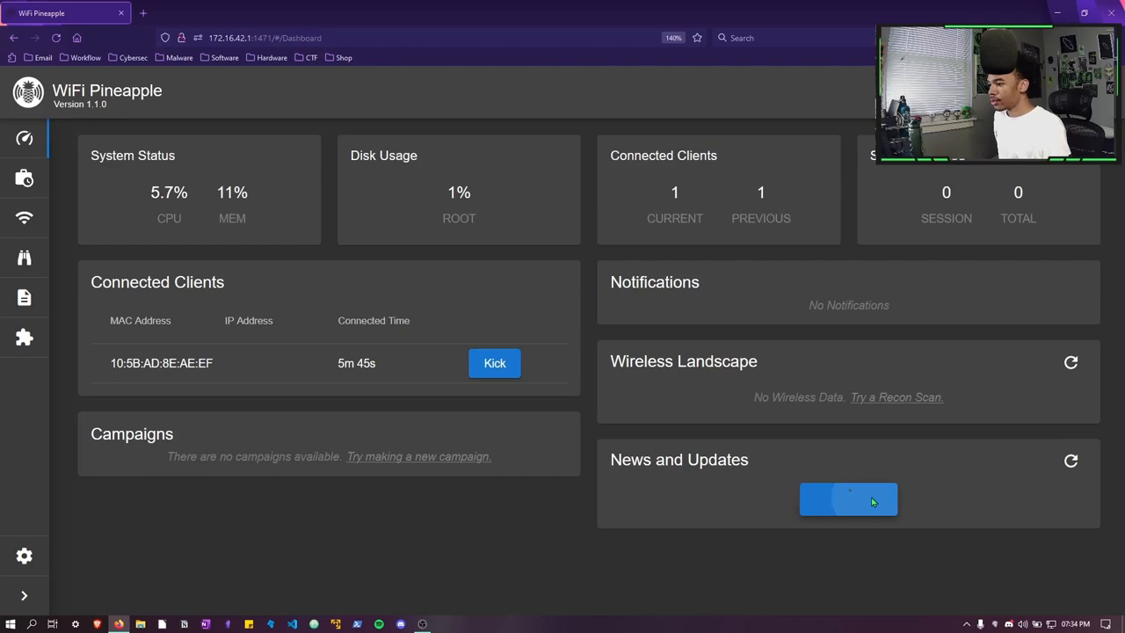
left_click(1071, 461)
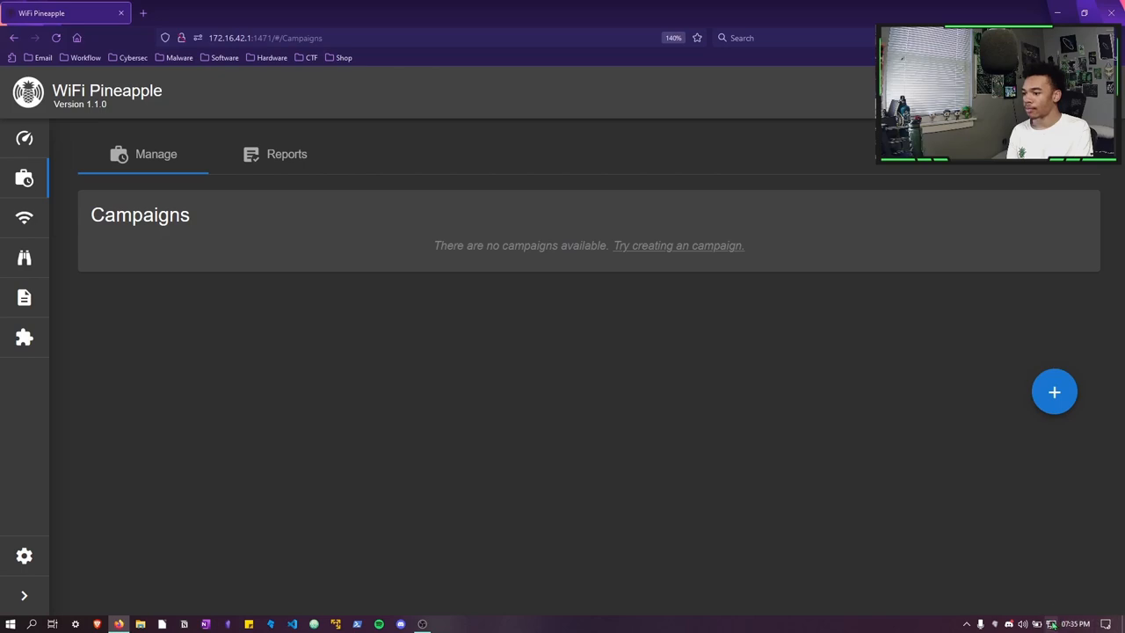
Step: Confirm the CP and free-wifi networks appear in Windows' Wi-Fi list, then show the Modules page
left_click(1008, 624)
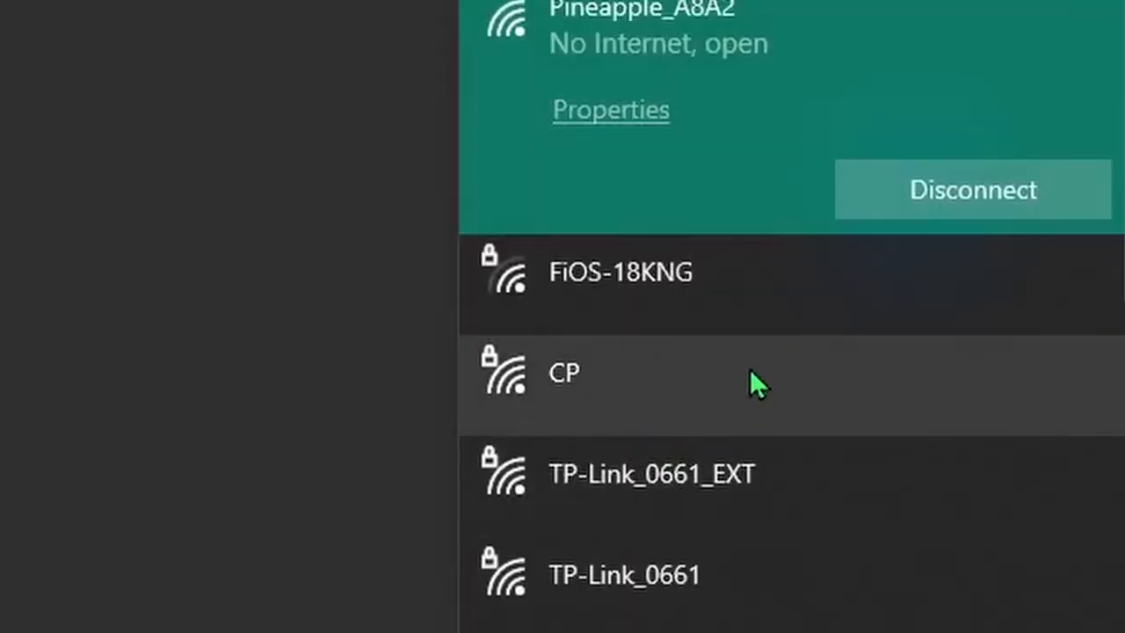
scroll("down", 3)
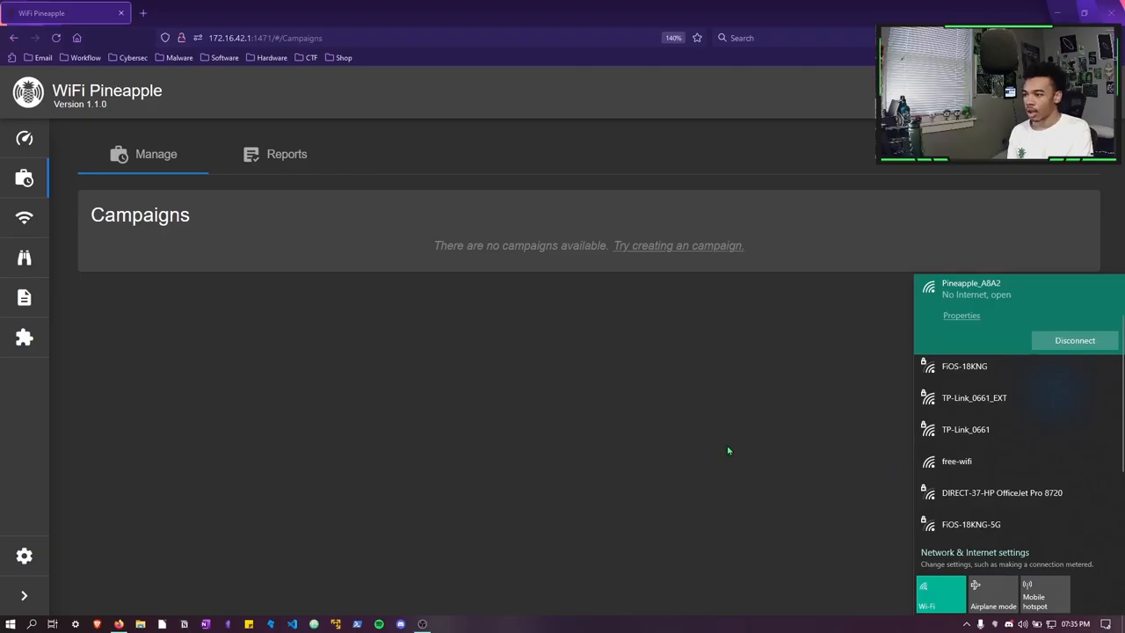
left_click(24, 336)
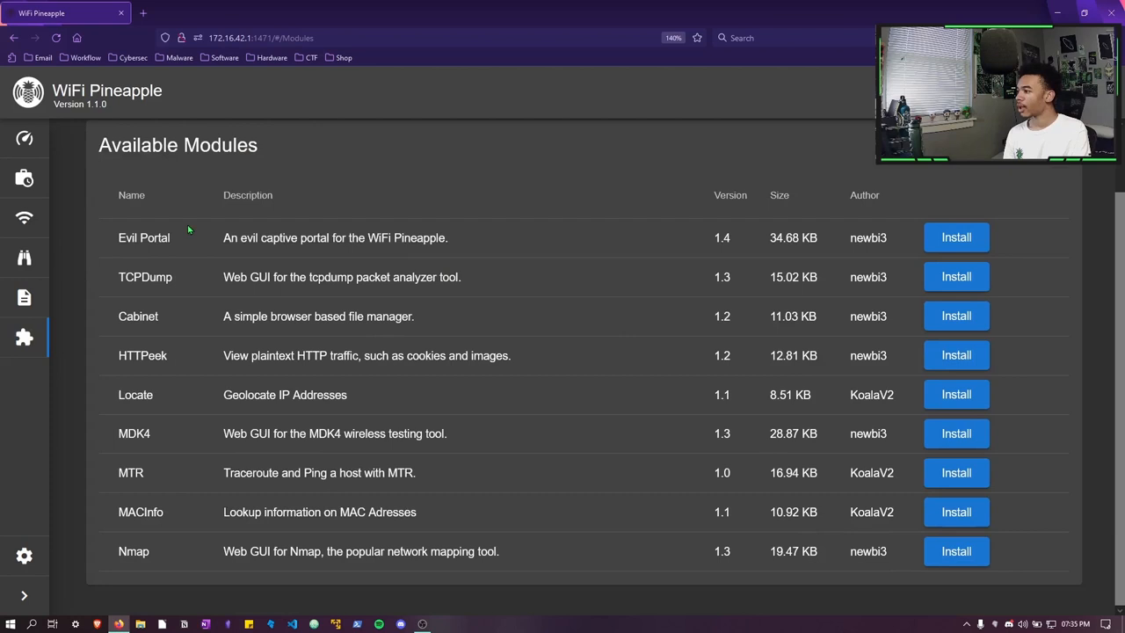
mouse_move(143, 355)
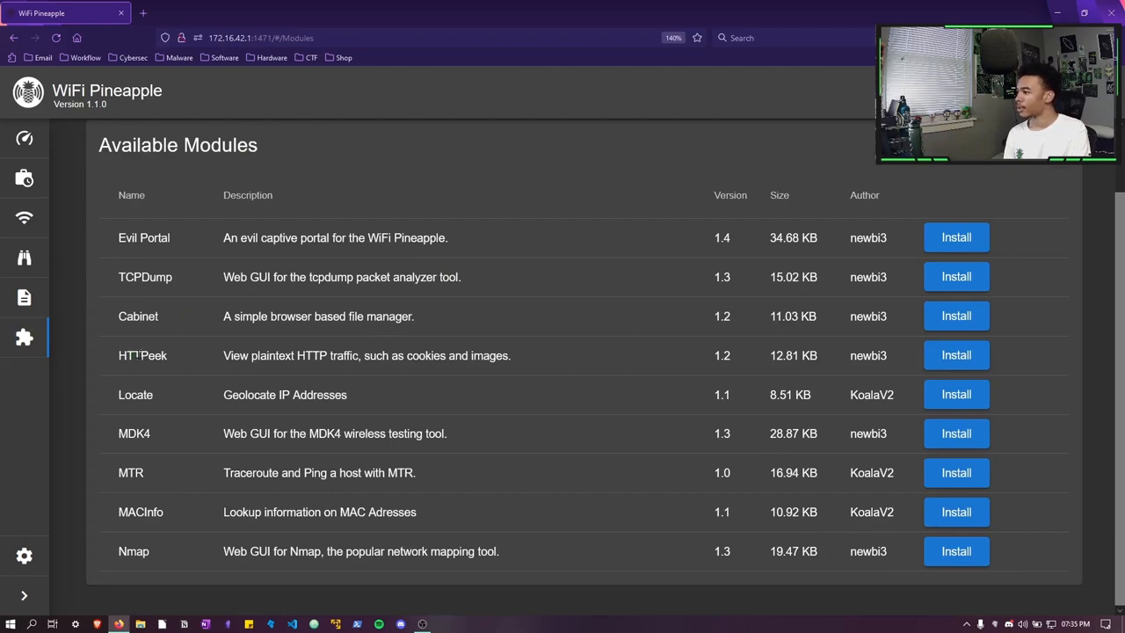
mouse_move(185, 507)
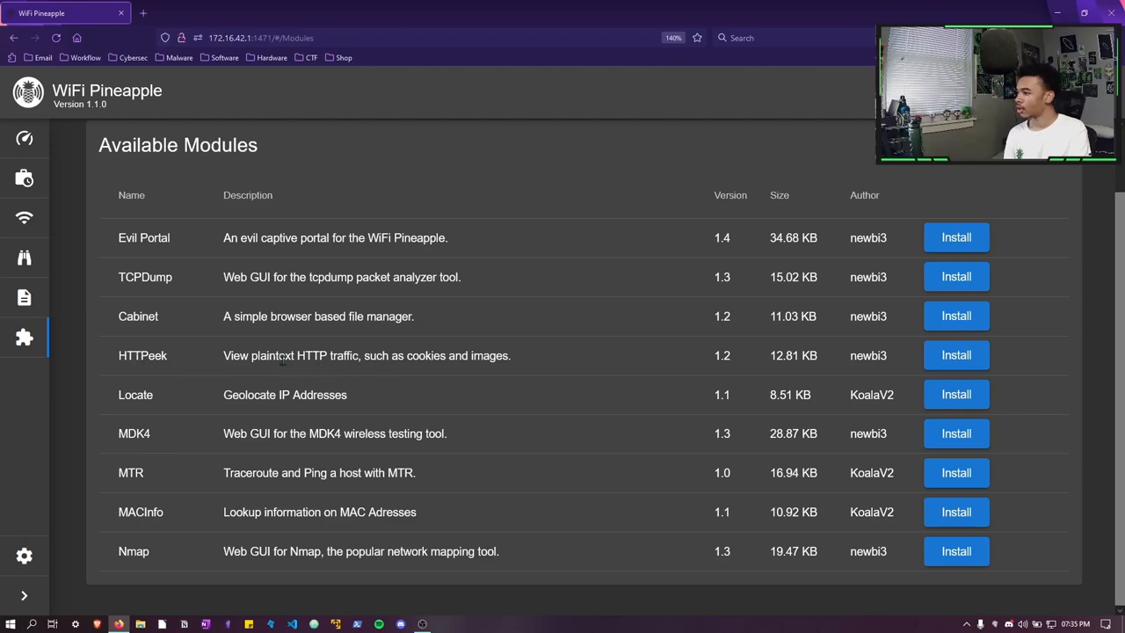
double_click(134, 551)
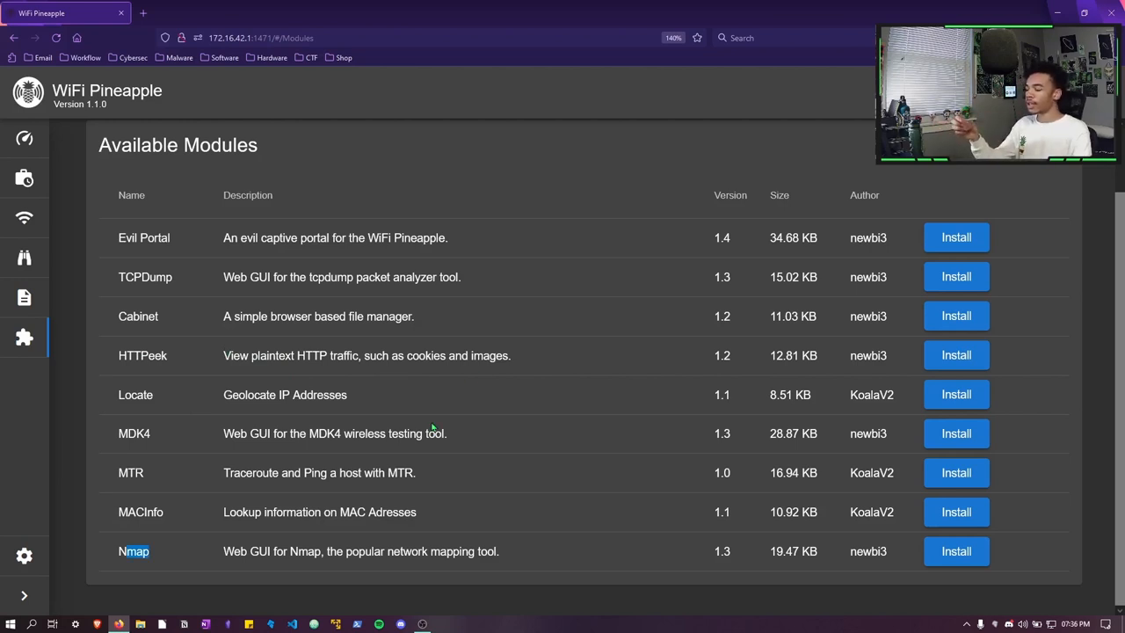
mouse_move(522, 416)
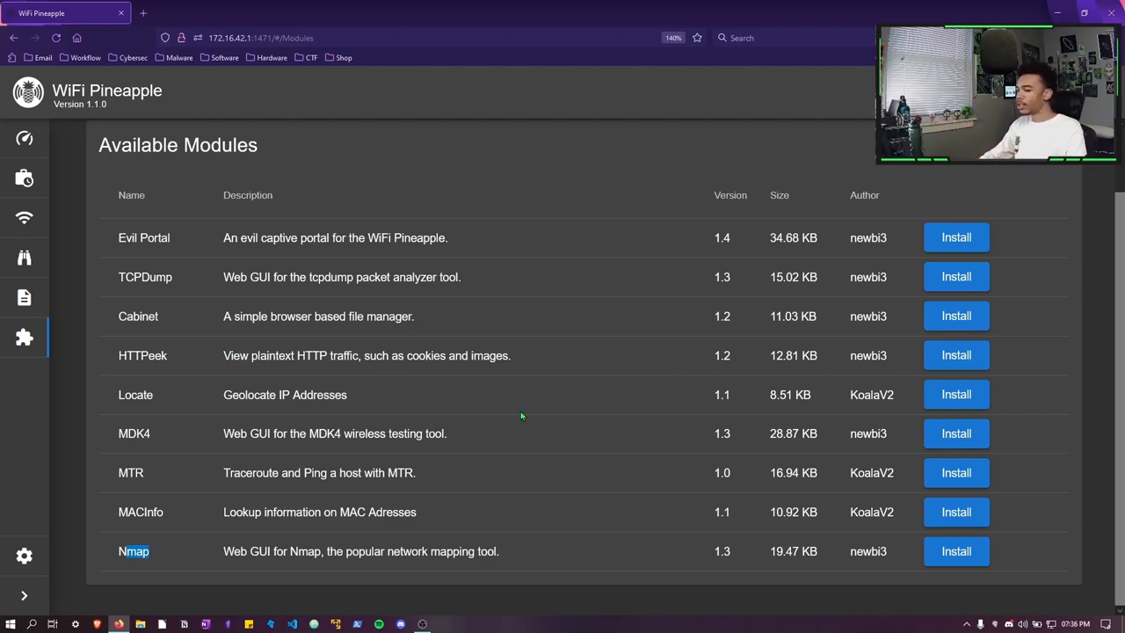